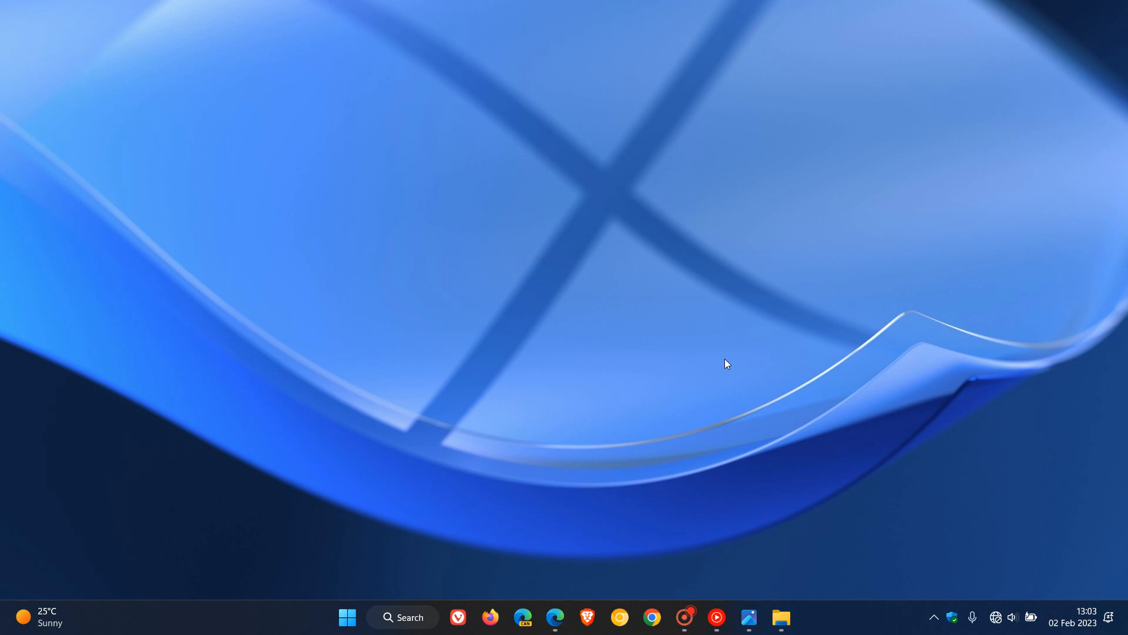
mouse_move(733, 365)
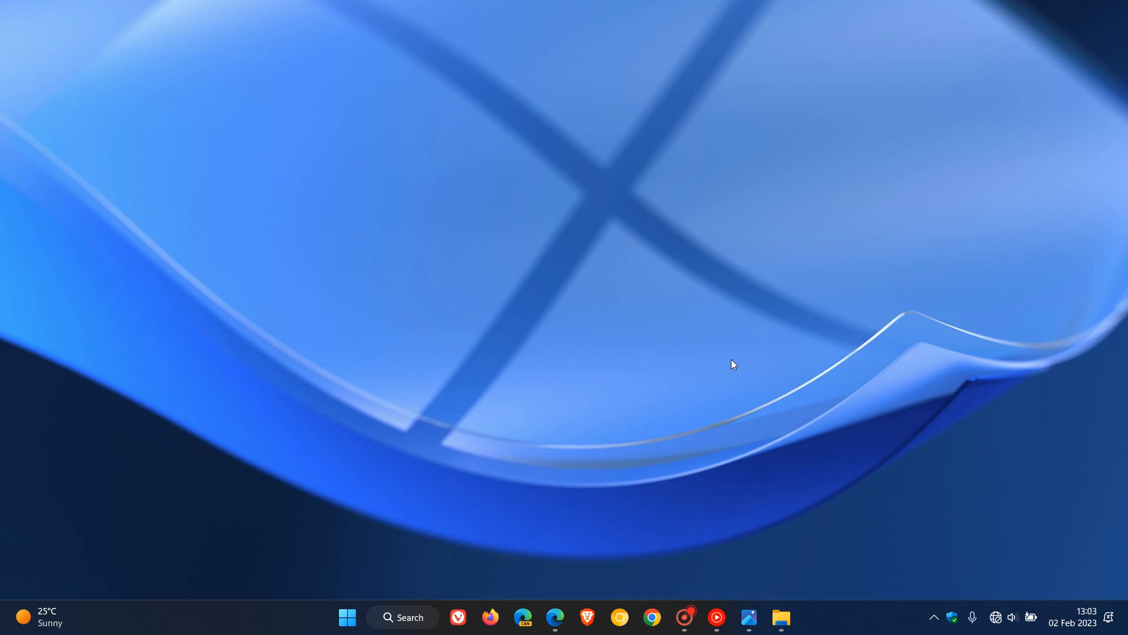
mouse_move(794, 372)
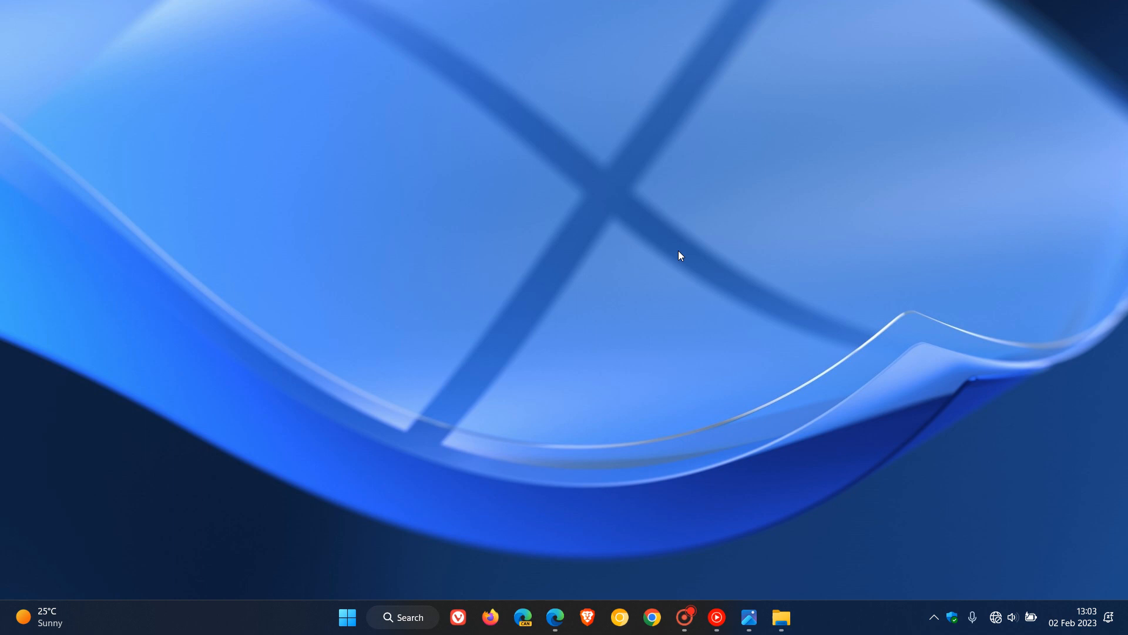
mouse_move(758, 587)
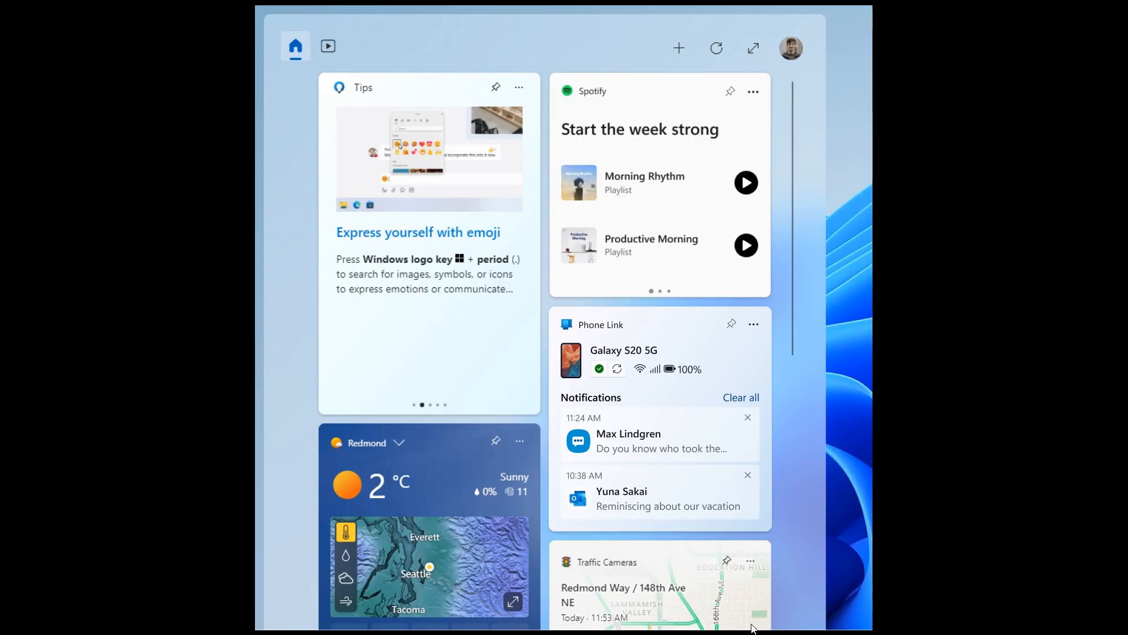
mouse_move(703, 154)
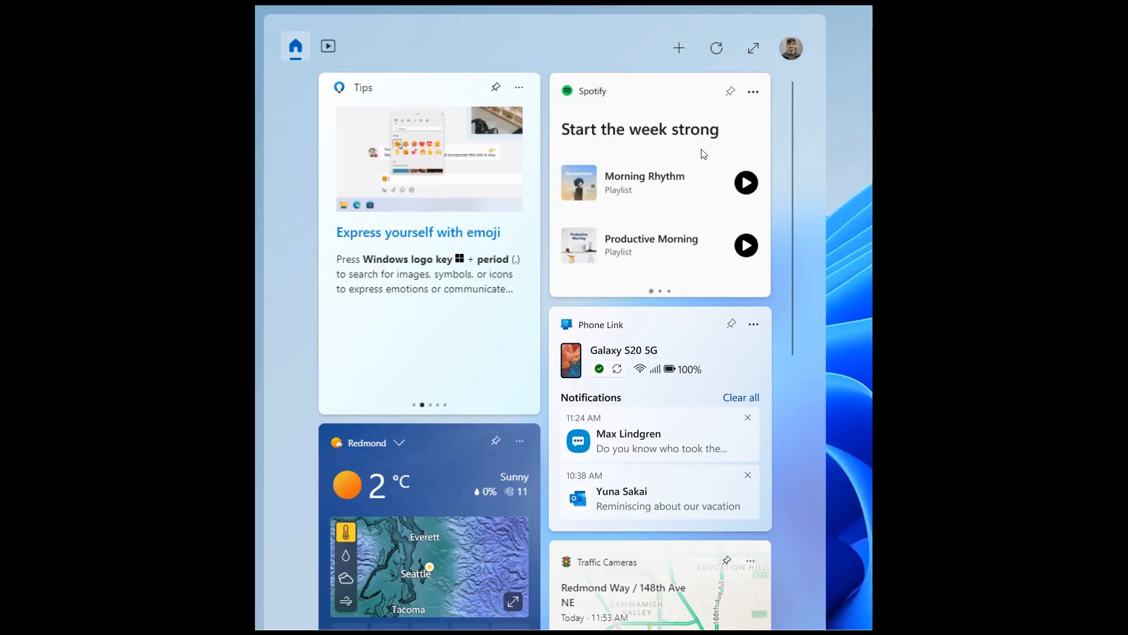
mouse_move(671, 407)
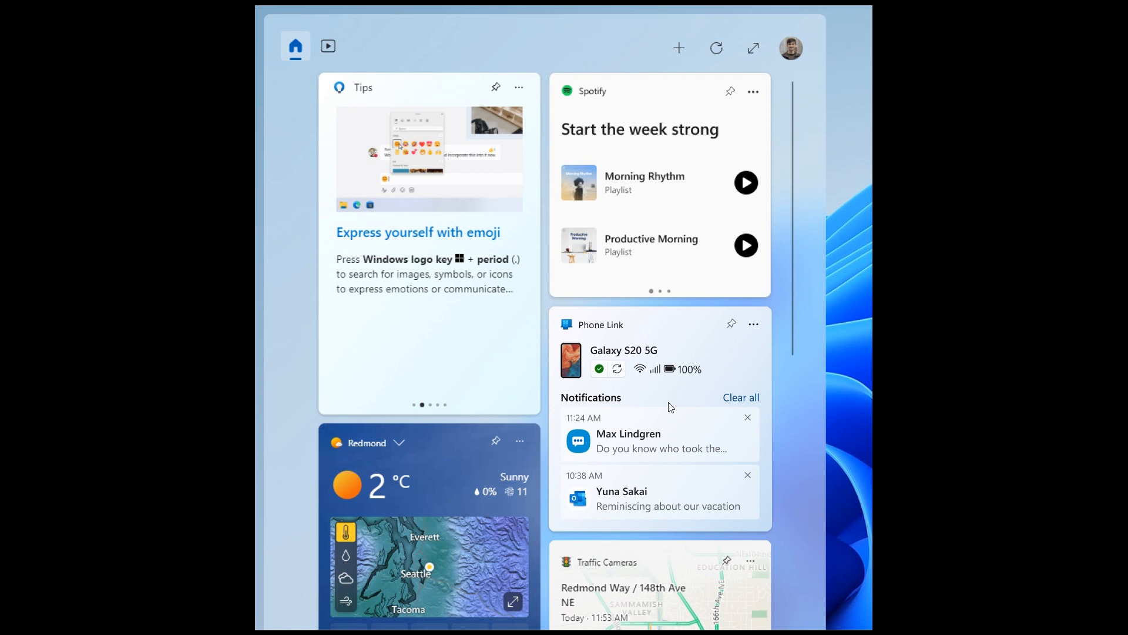
mouse_move(697, 412)
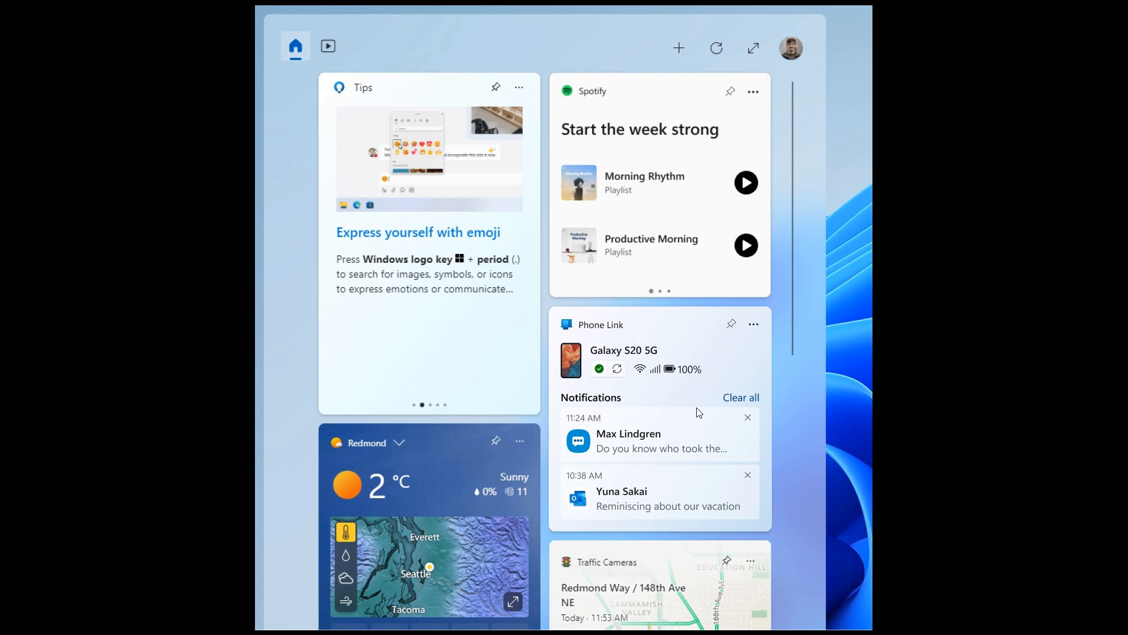
mouse_move(694, 160)
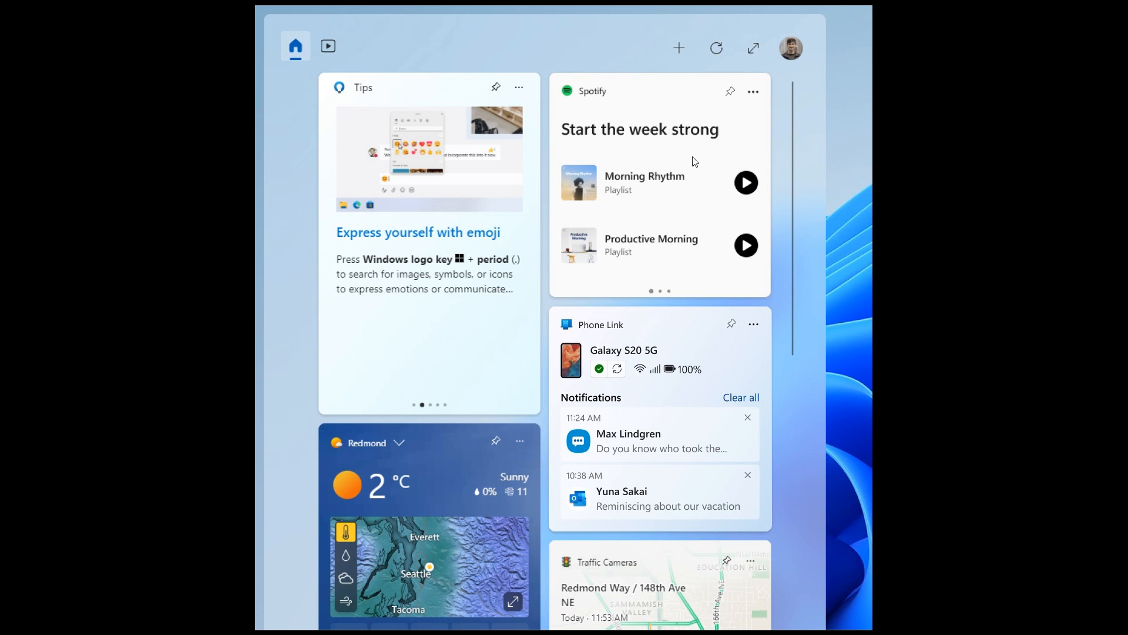
mouse_move(686, 408)
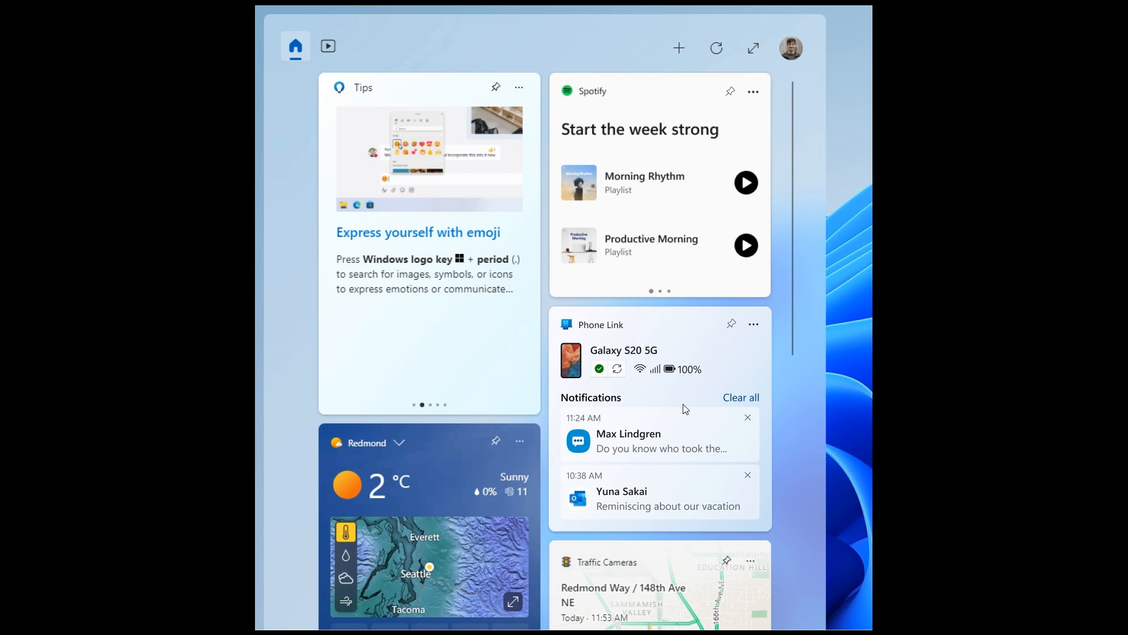
mouse_move(689, 395)
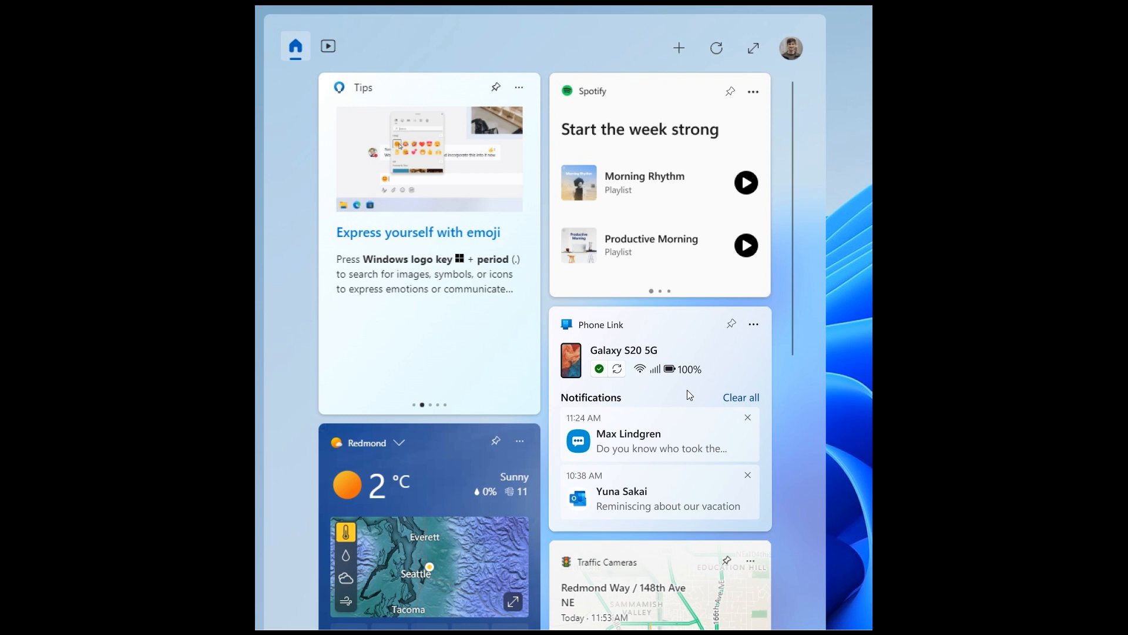
mouse_move(683, 37)
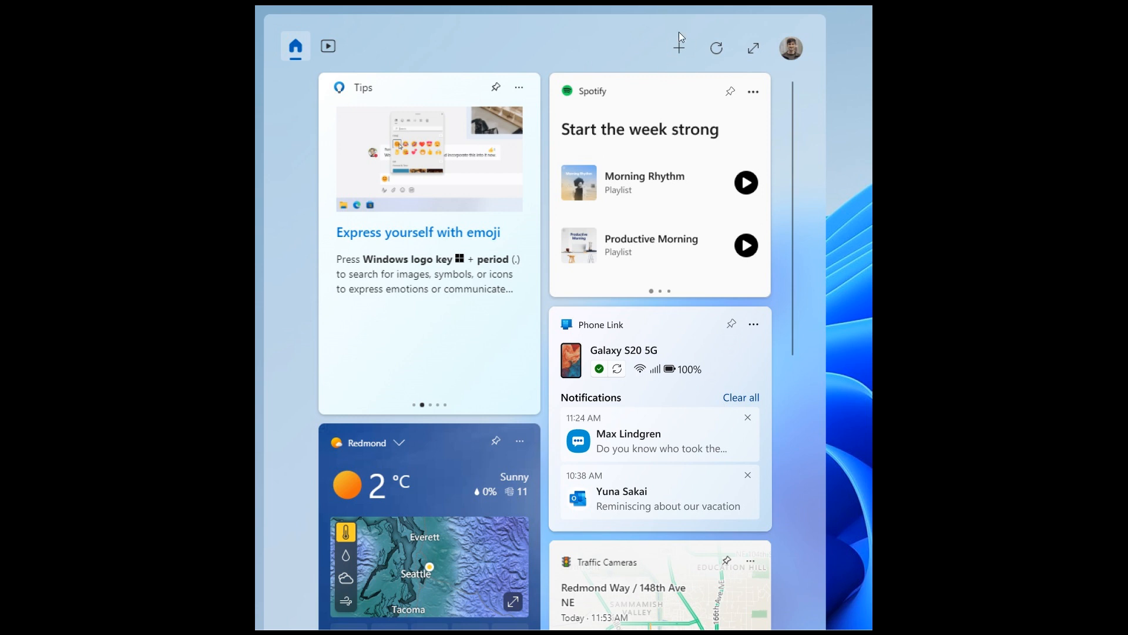
mouse_move(693, 51)
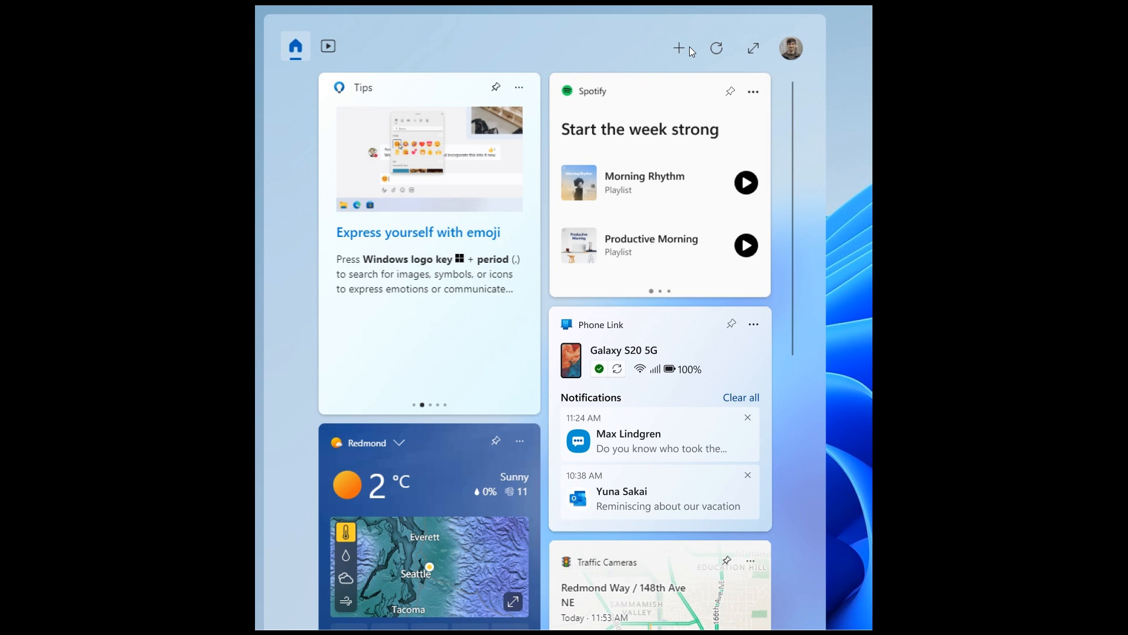
mouse_move(687, 441)
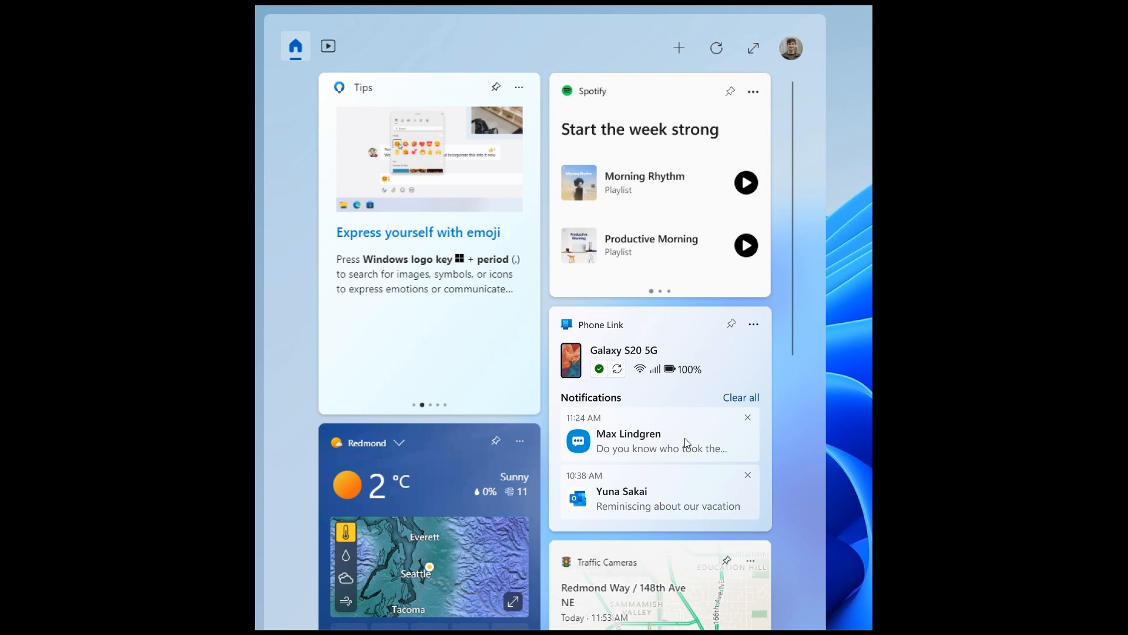
mouse_move(803, 279)
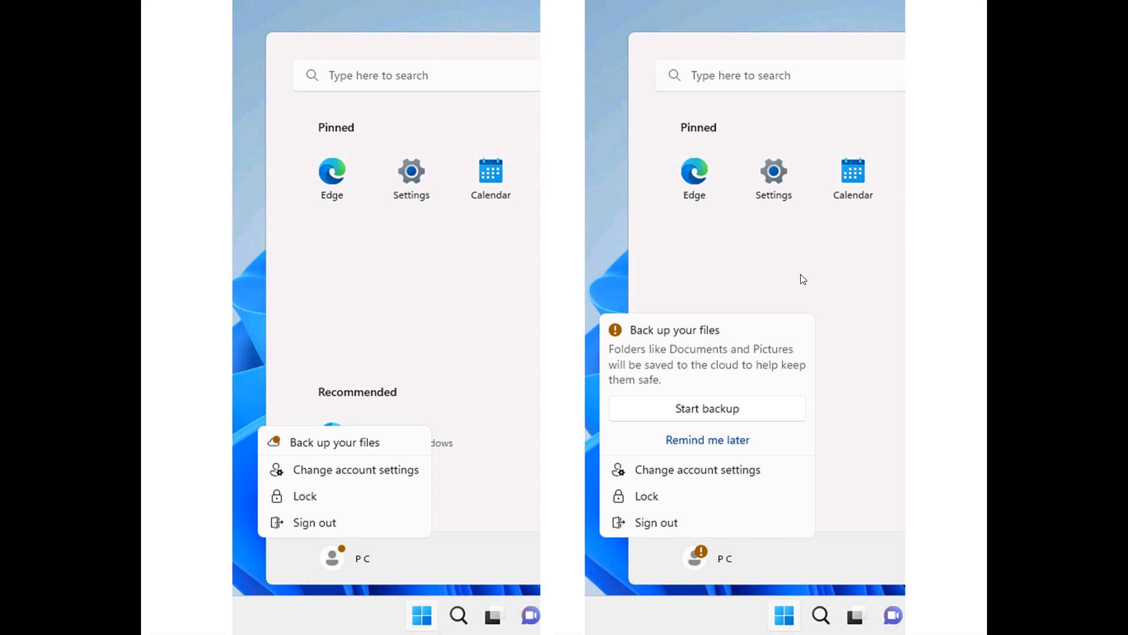
mouse_move(743, 388)
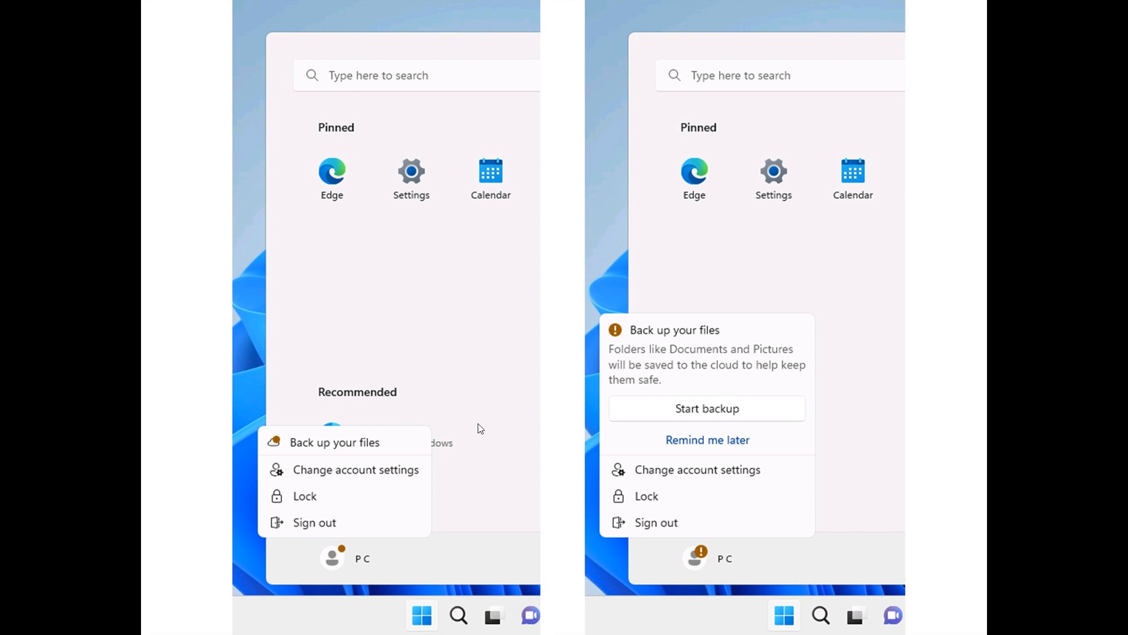
mouse_move(749, 356)
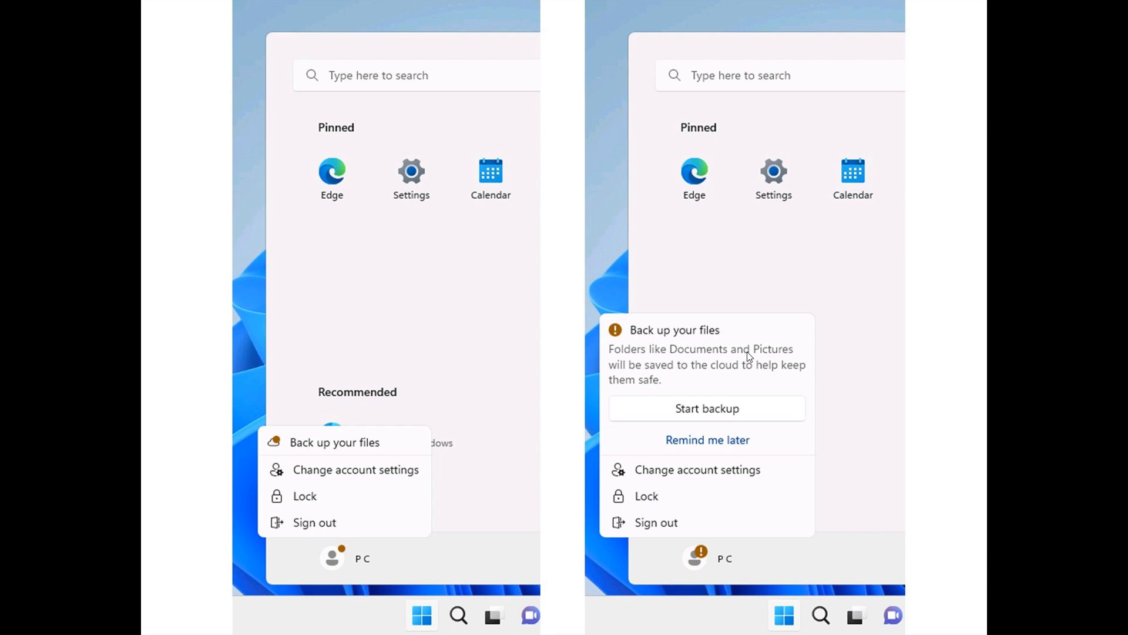
mouse_move(600, 367)
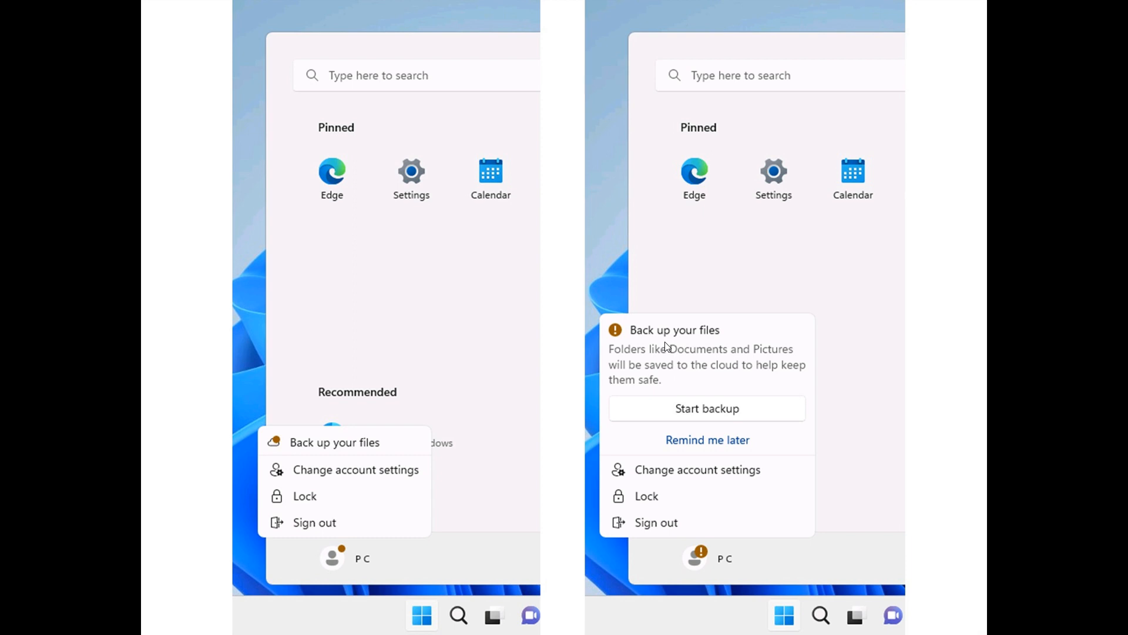
mouse_move(443, 407)
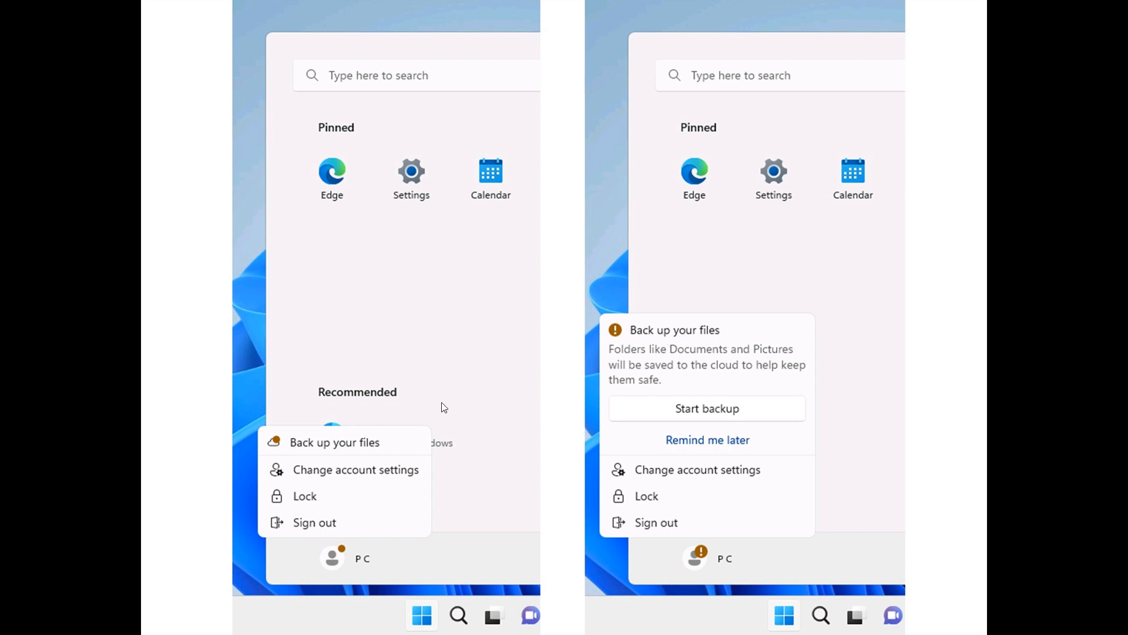
mouse_move(526, 380)
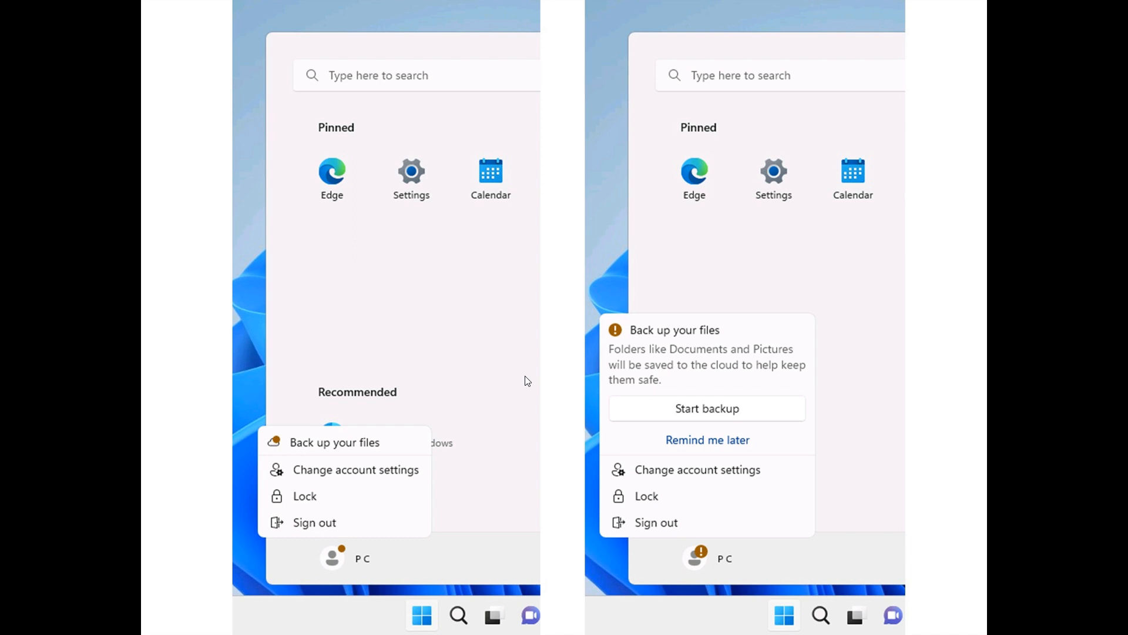
mouse_move(486, 385)
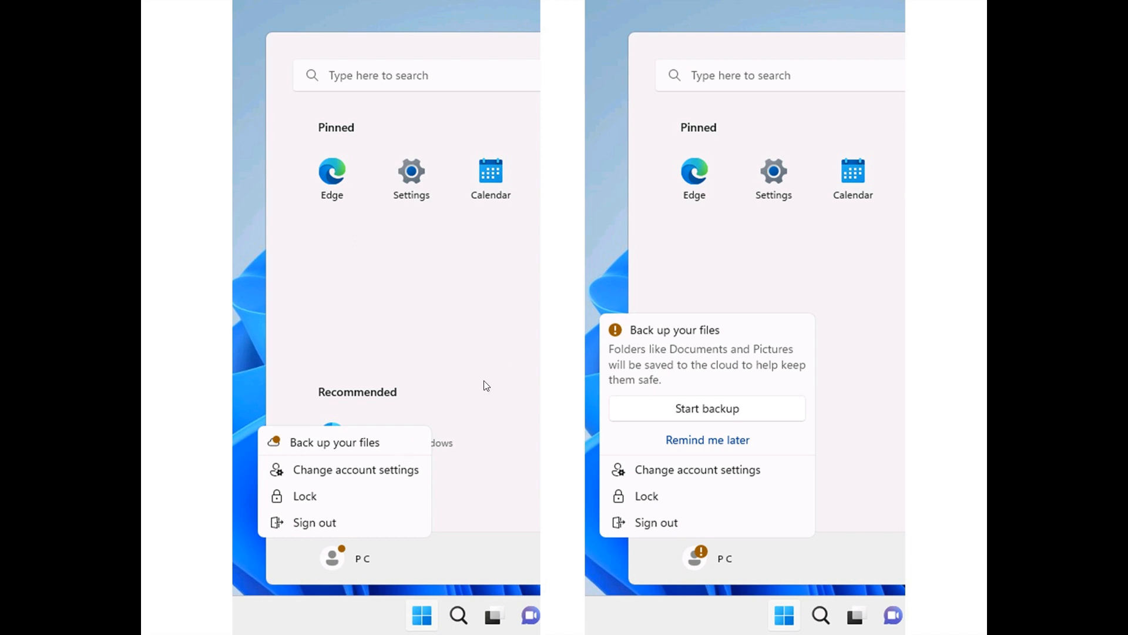
mouse_move(466, 345)
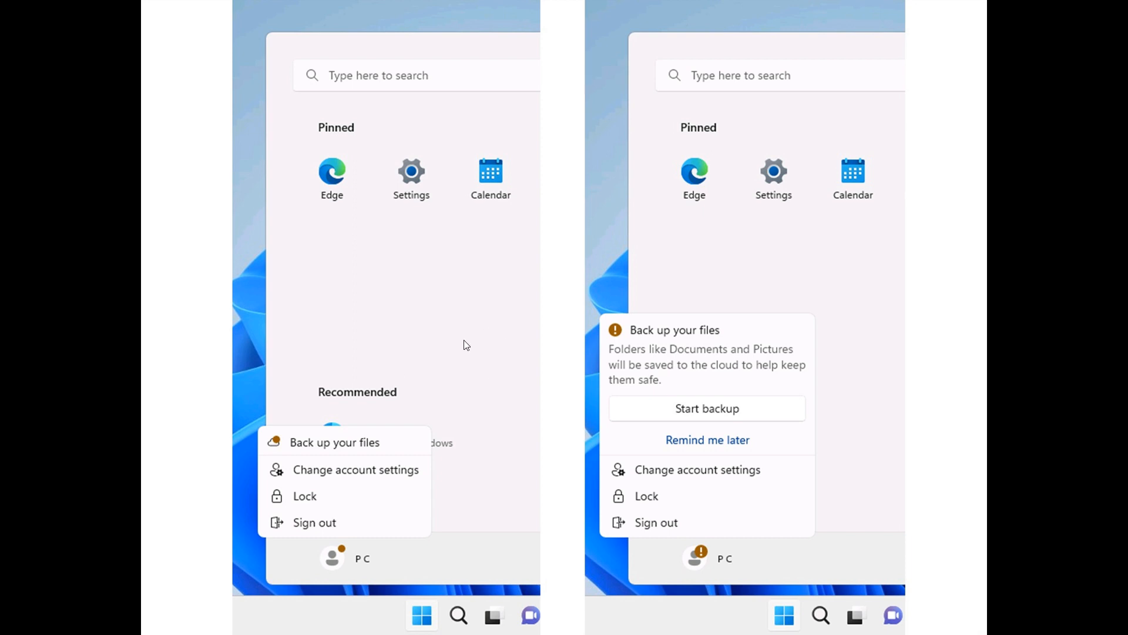
mouse_move(396, 474)
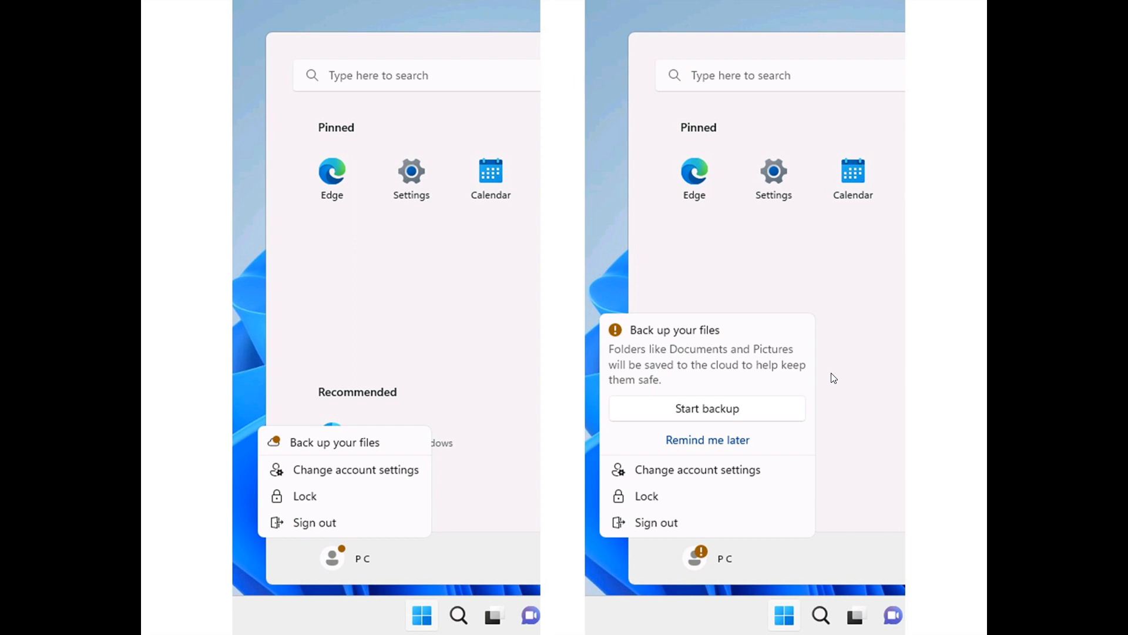
mouse_move(654, 346)
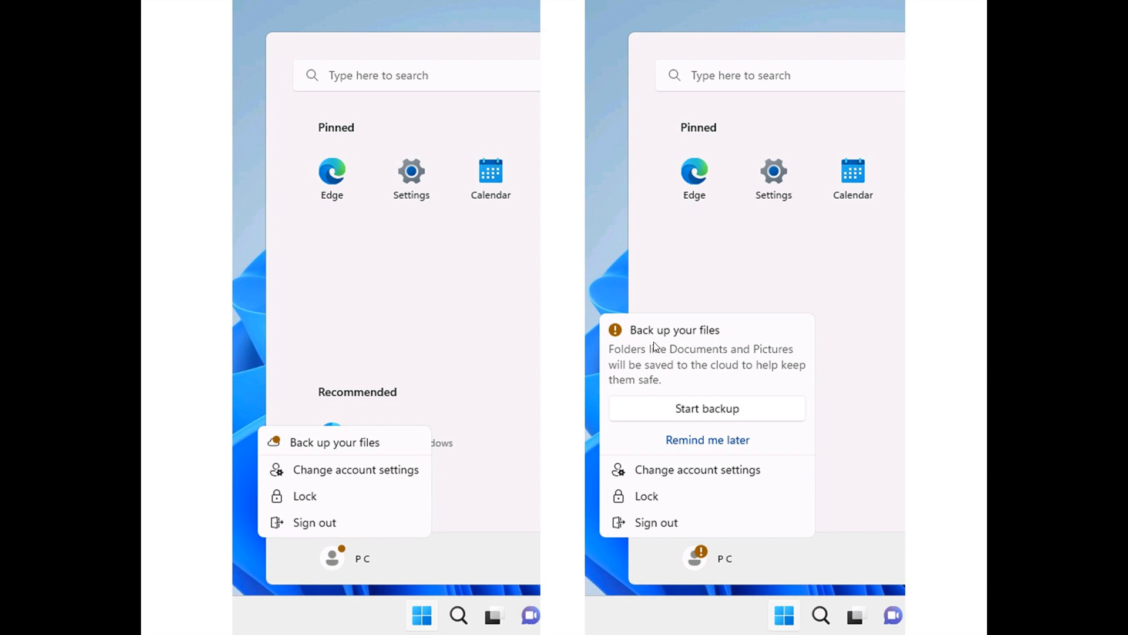
mouse_move(769, 347)
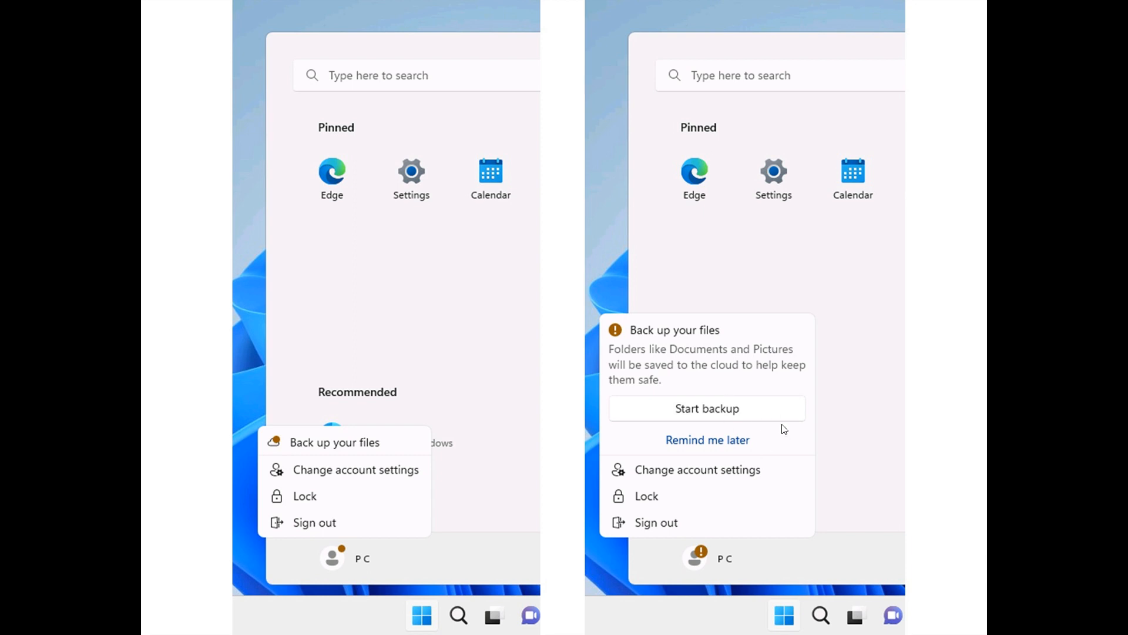
mouse_move(757, 453)
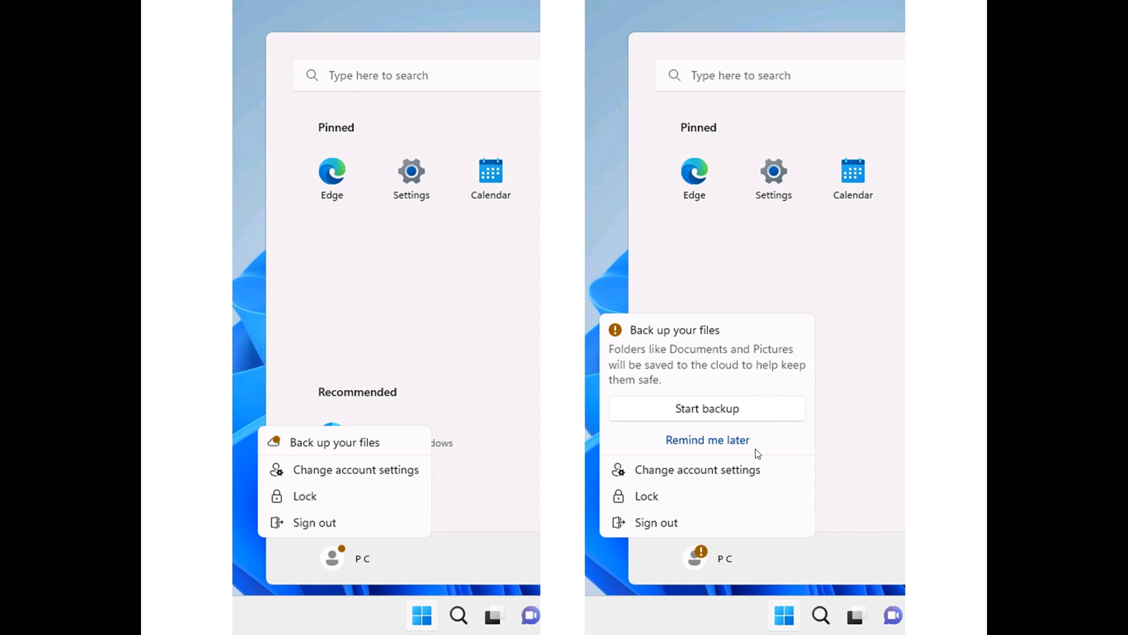
mouse_move(464, 432)
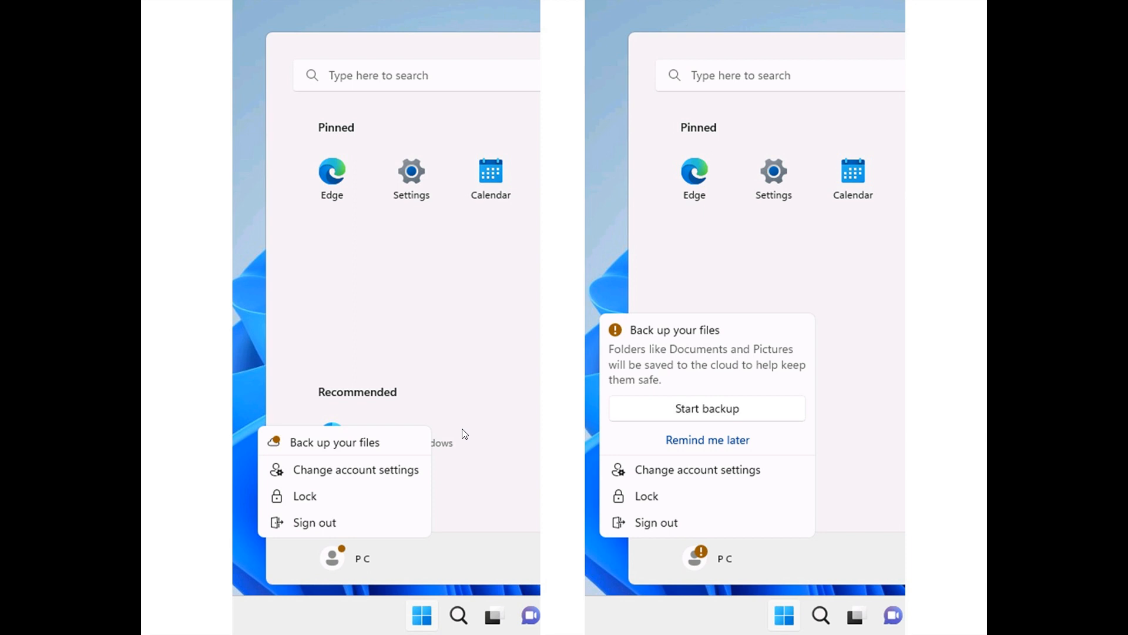
mouse_move(771, 387)
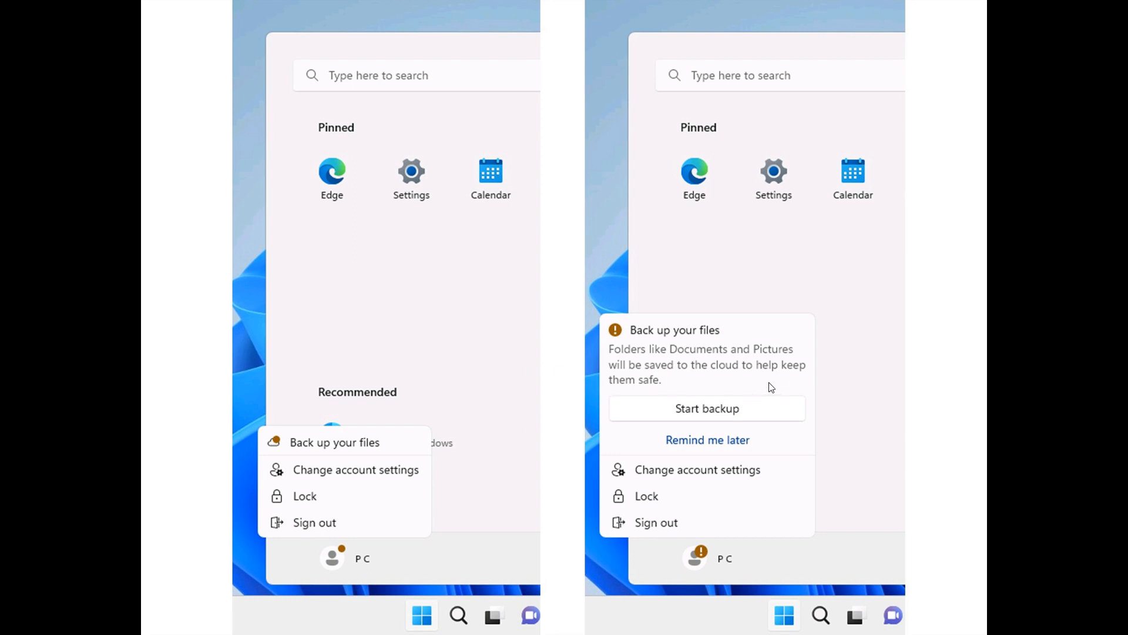
mouse_move(760, 432)
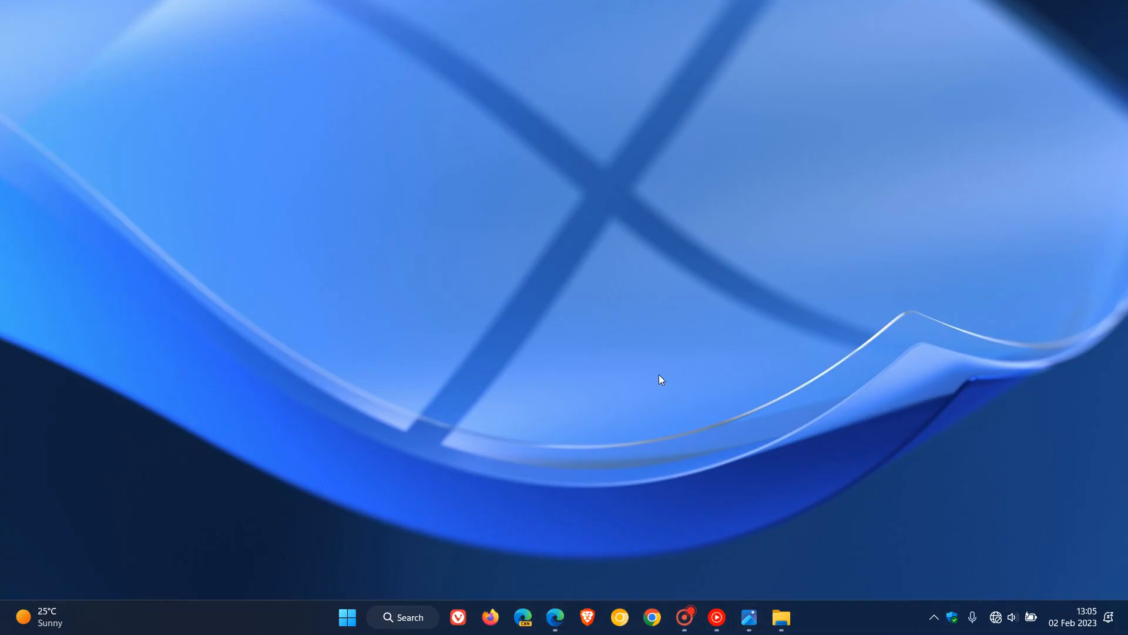
mouse_move(688, 292)
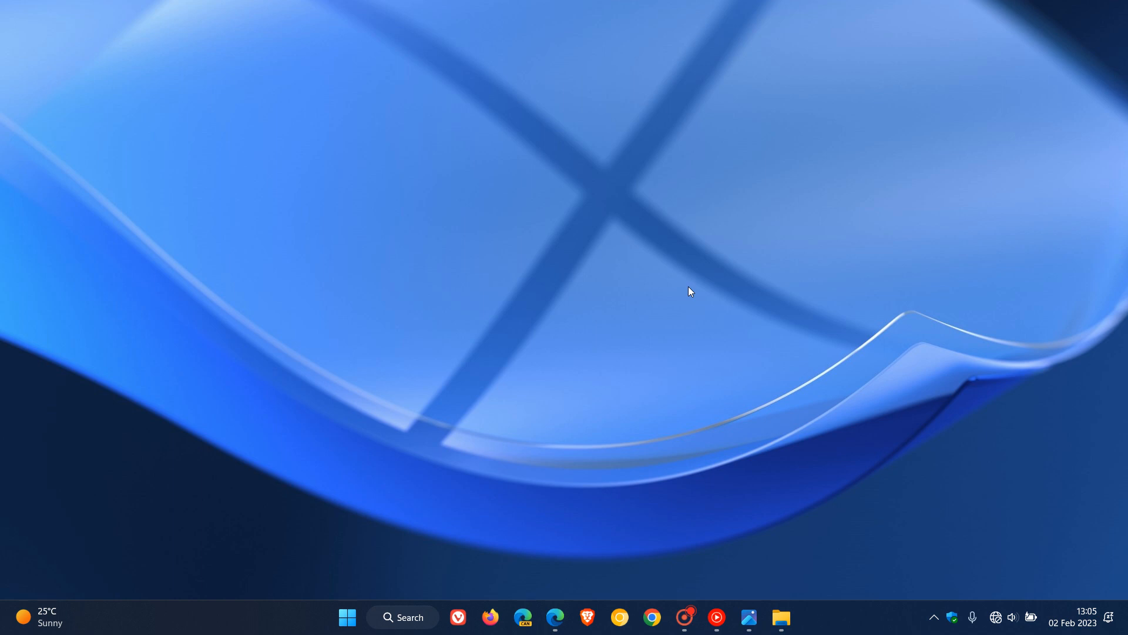
mouse_move(689, 345)
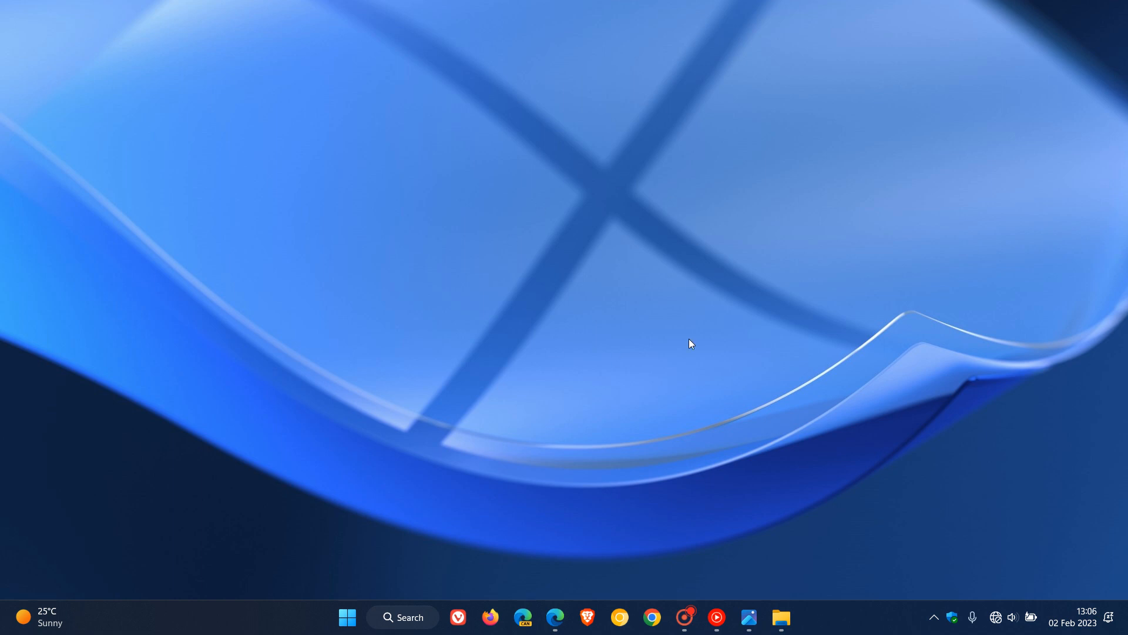
mouse_move(737, 309)
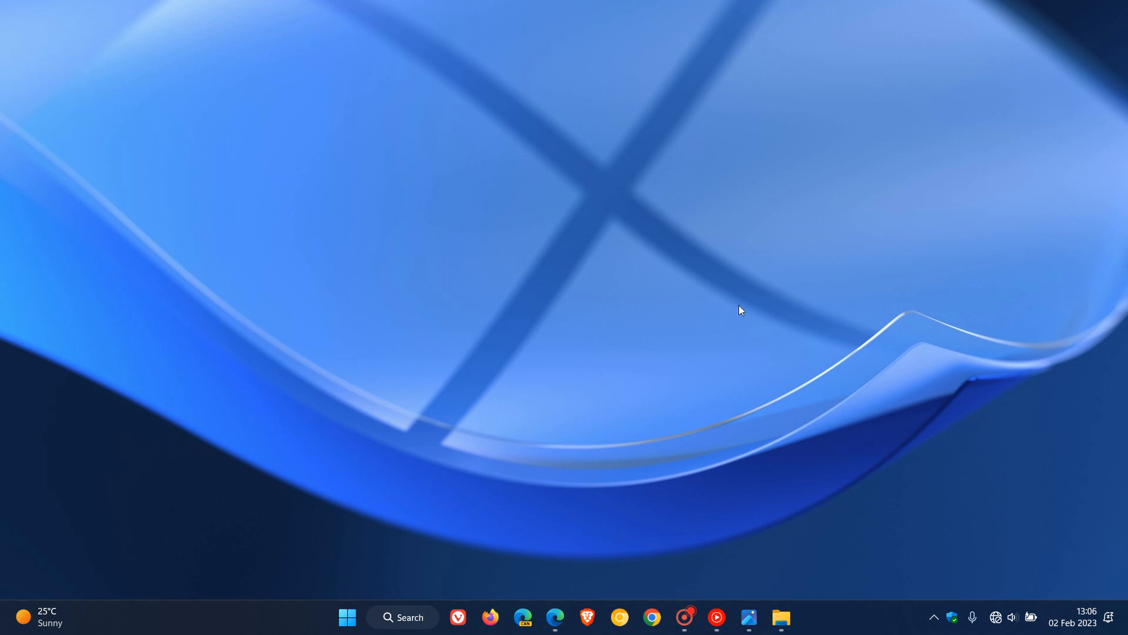
mouse_move(775, 297)
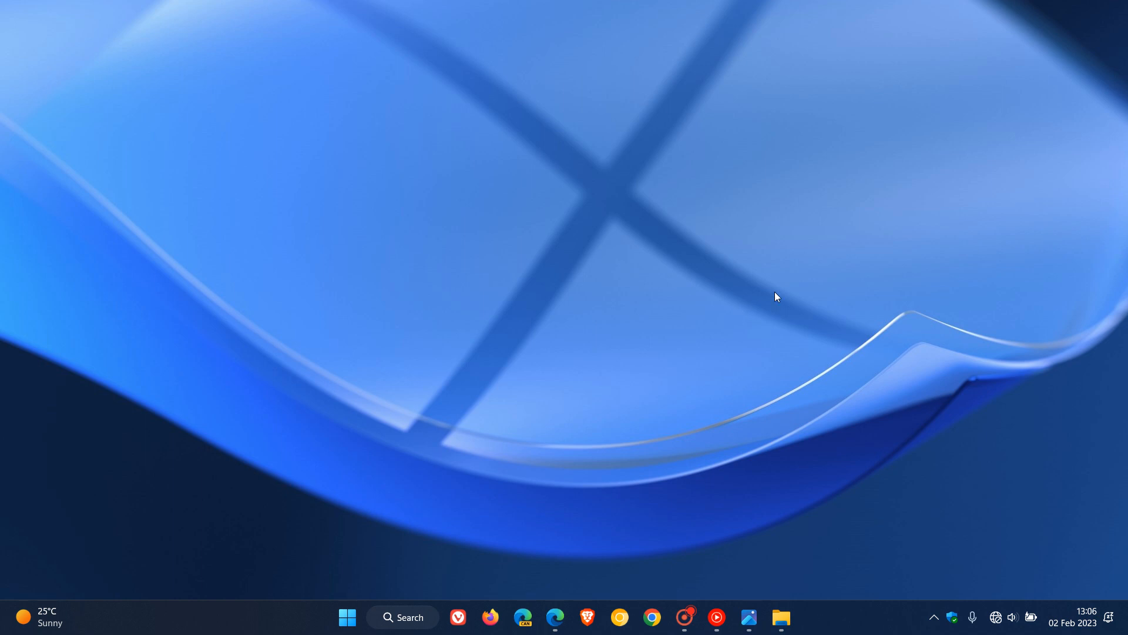
mouse_move(703, 273)
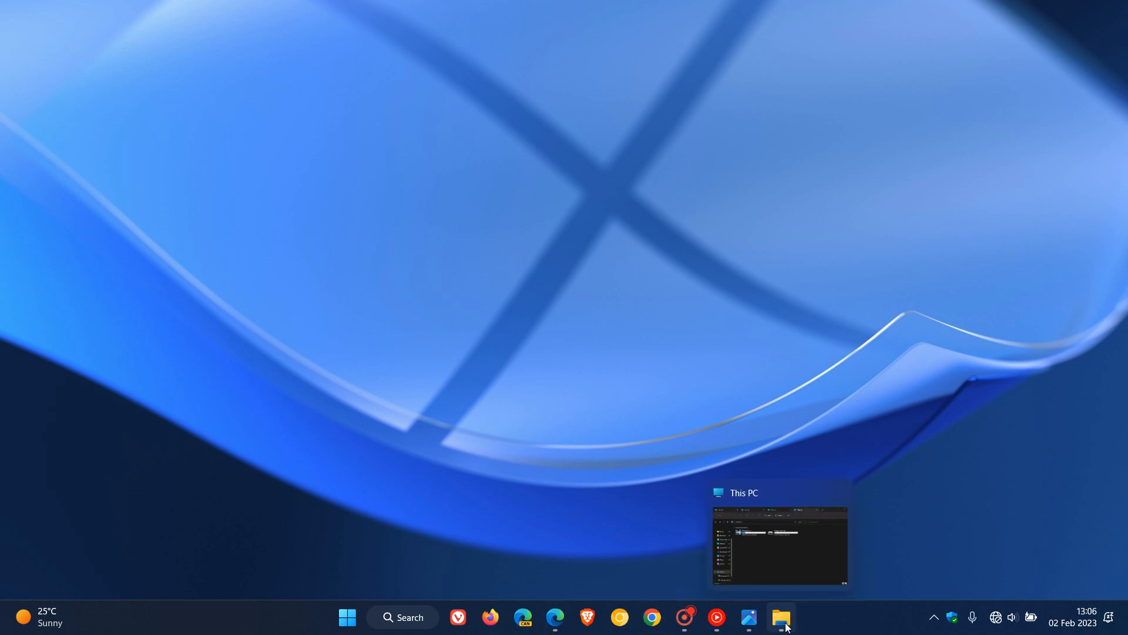
Restore File Explorer, add a fifth This PC tab, then minimize the window
click(781, 617)
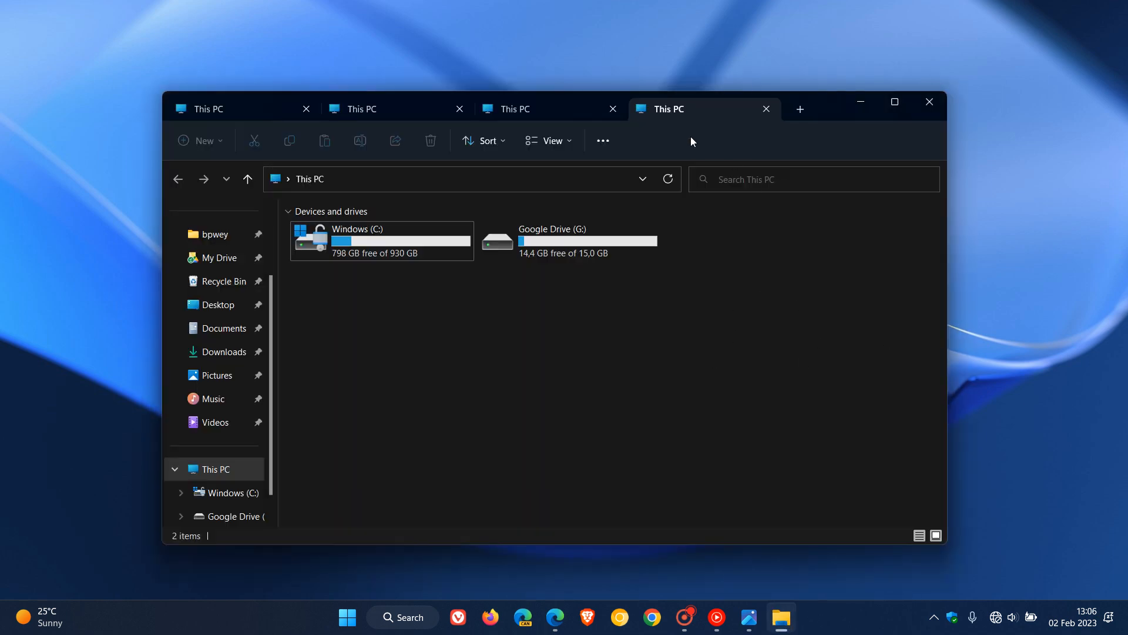
click(801, 109)
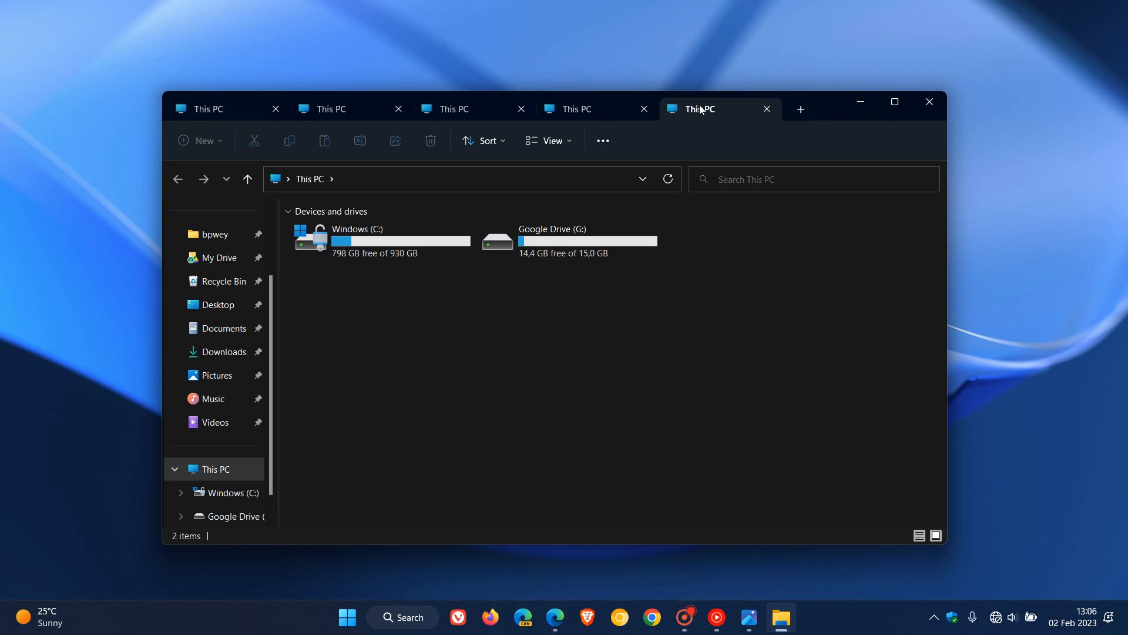
mouse_move(722, 137)
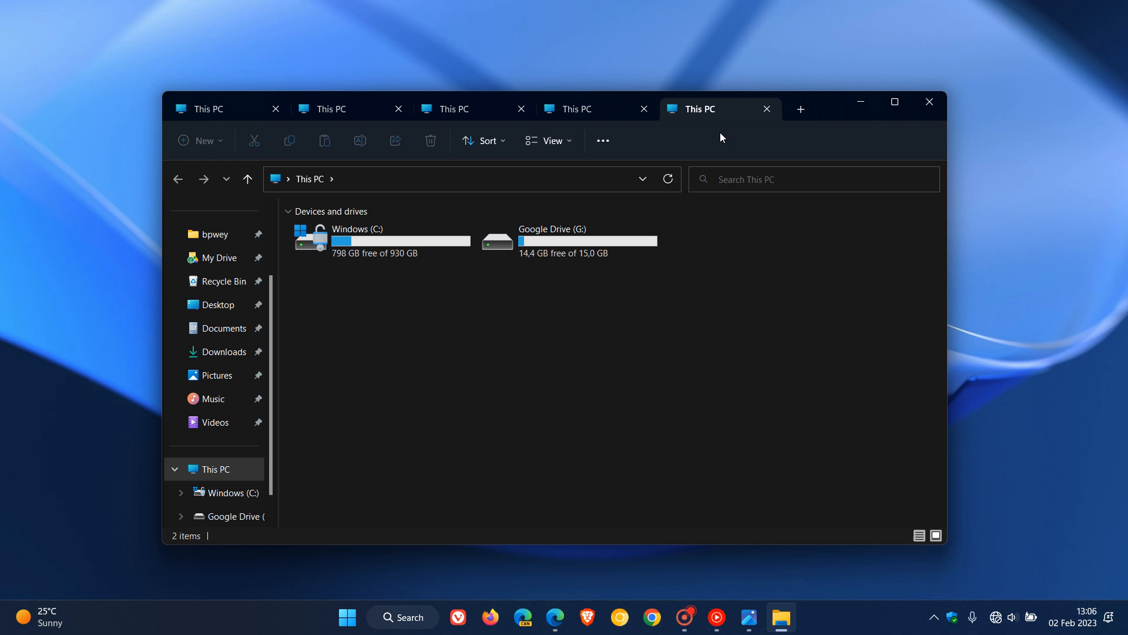
mouse_move(861, 106)
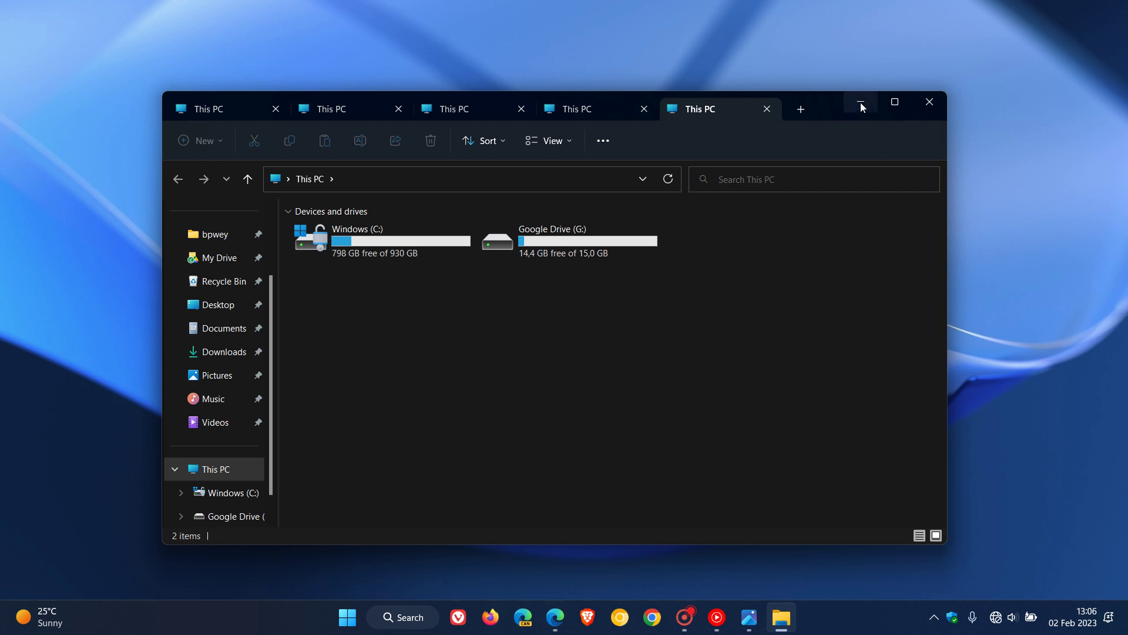
click(860, 102)
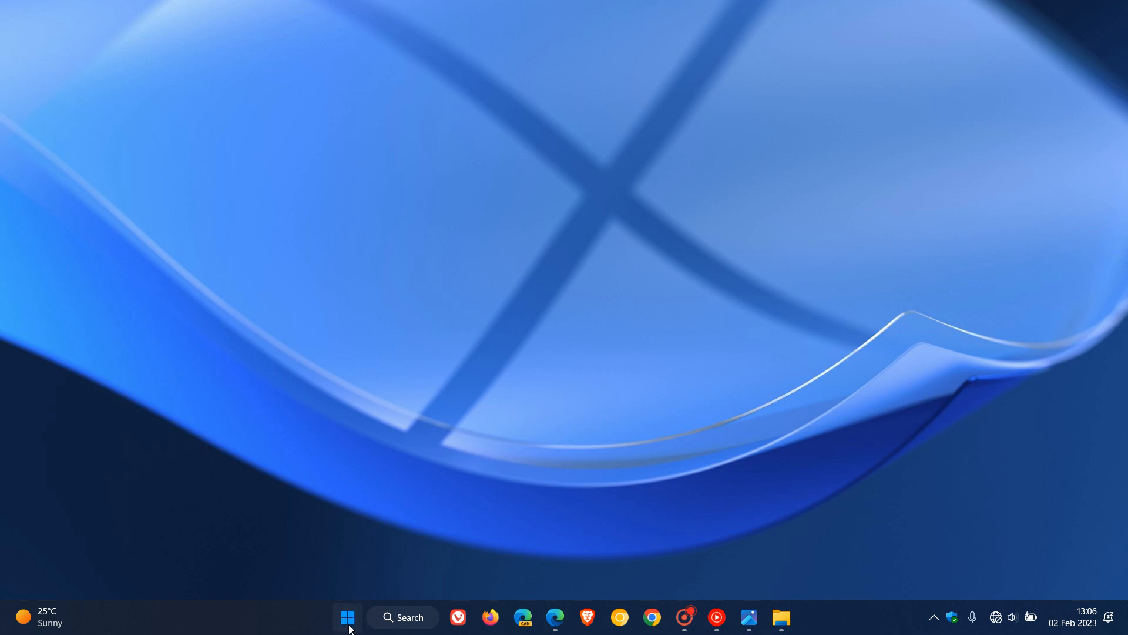
Launch Notepad from the All apps list and add blank tabs for three Untitled tabs
click(347, 617)
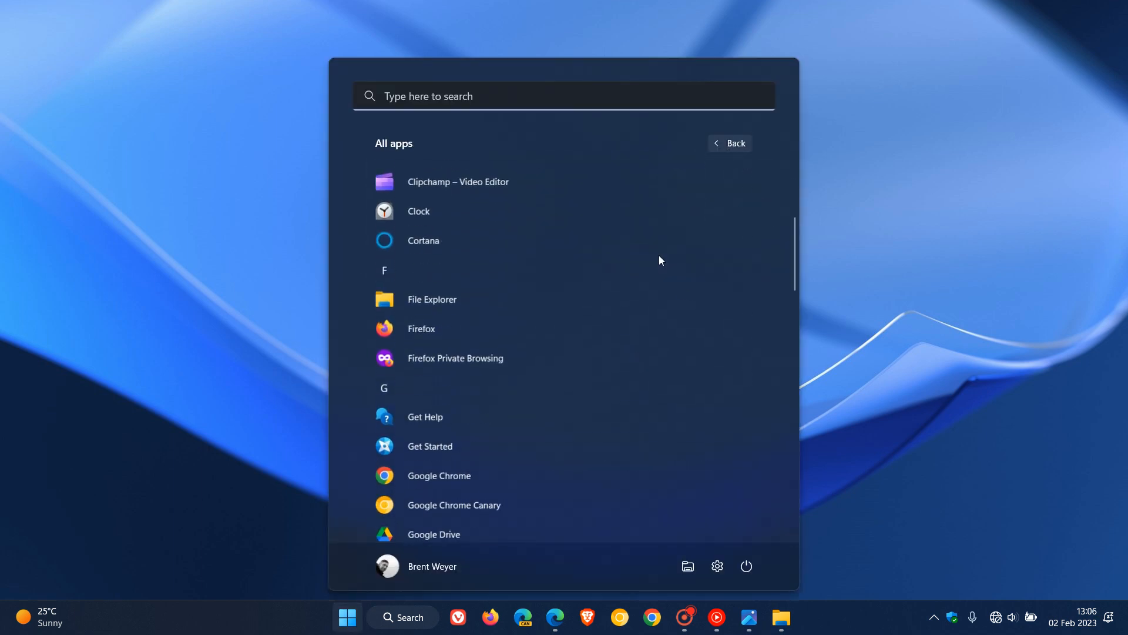
scroll(down, 3)
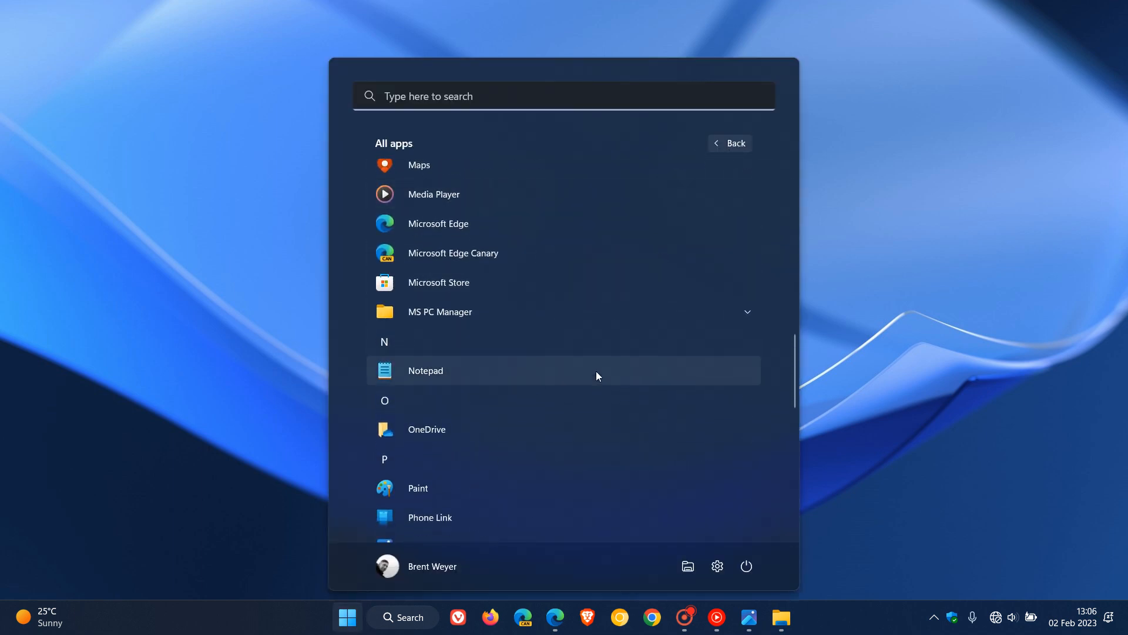
click(425, 370)
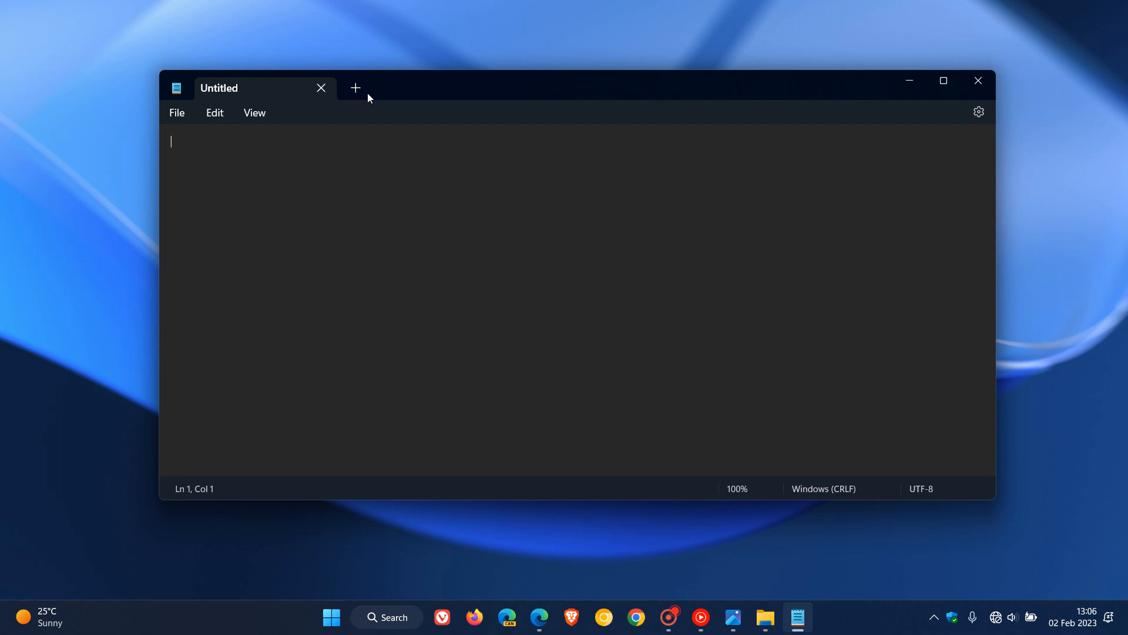
click(355, 88)
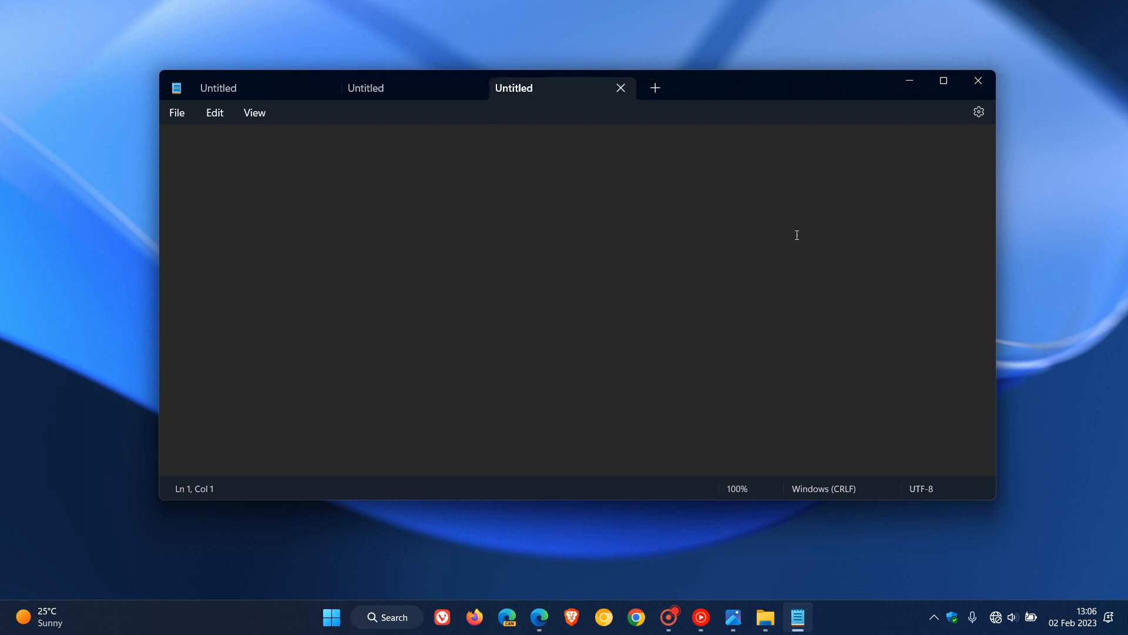
mouse_move(547, 95)
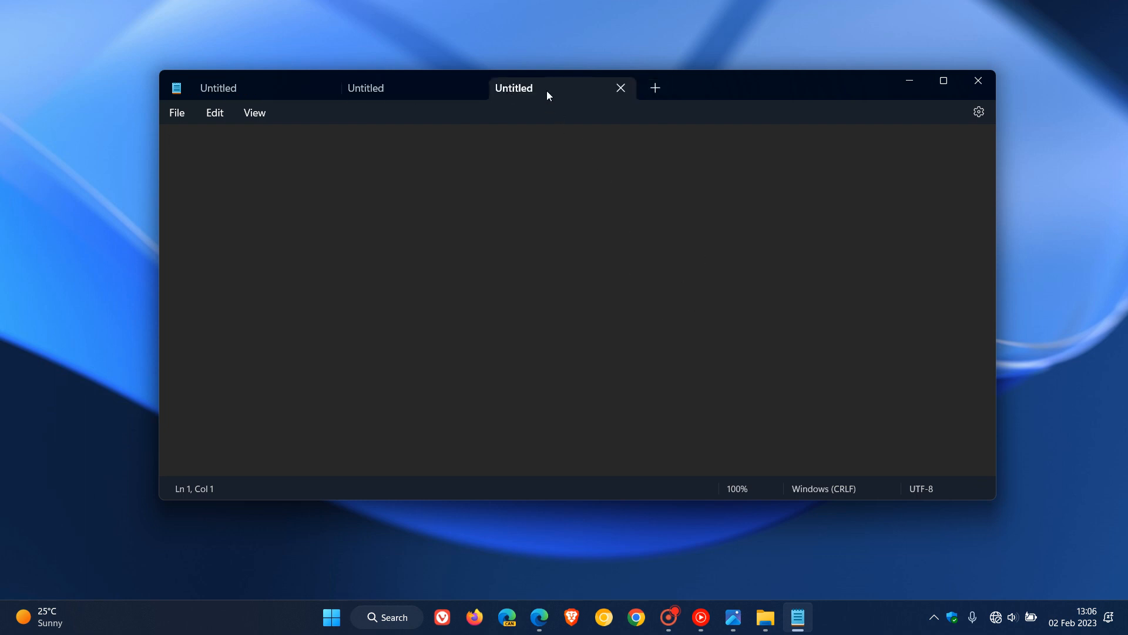
Drag an Untitled tab out into its own Notepad window, then close both Notepad windows
drag(514, 87, 640, 40)
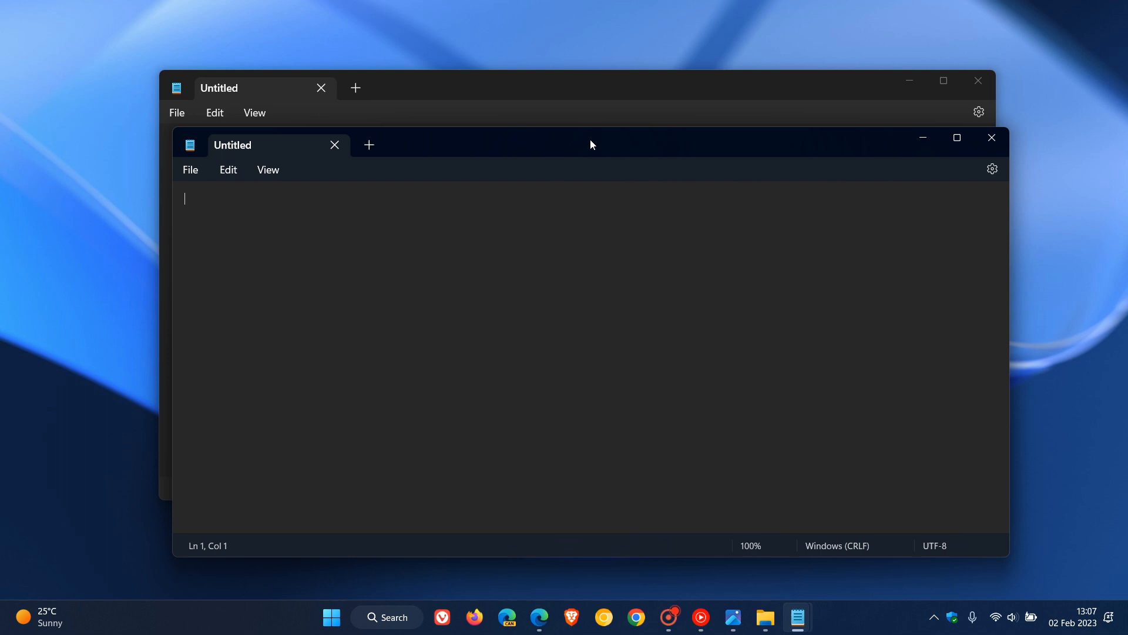
mouse_move(993, 137)
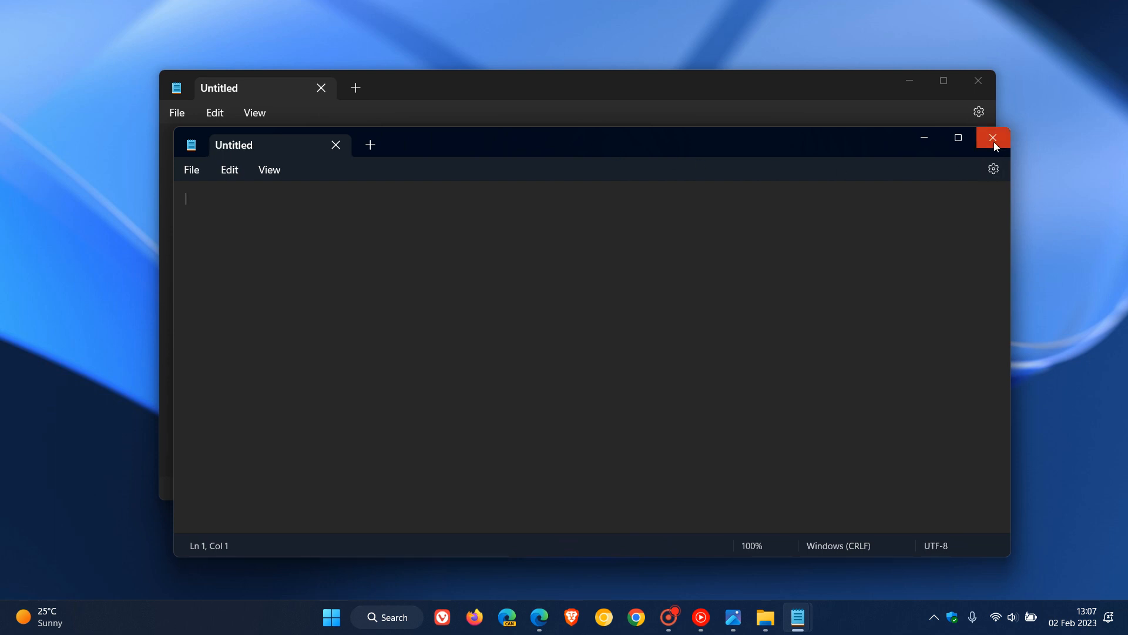
click(993, 138)
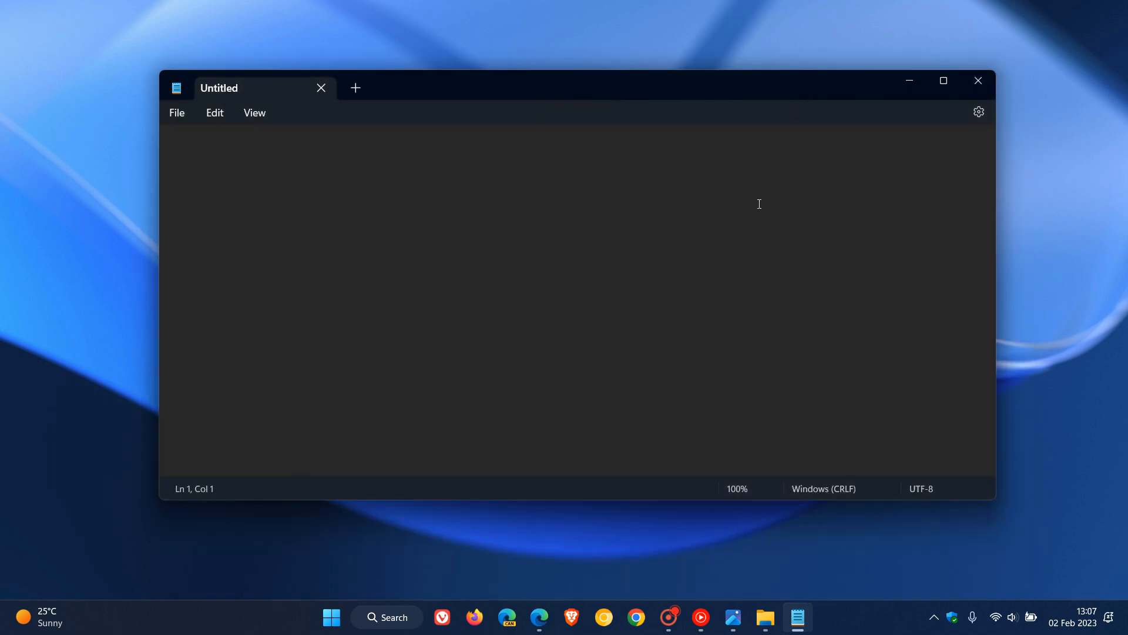
mouse_move(810, 233)
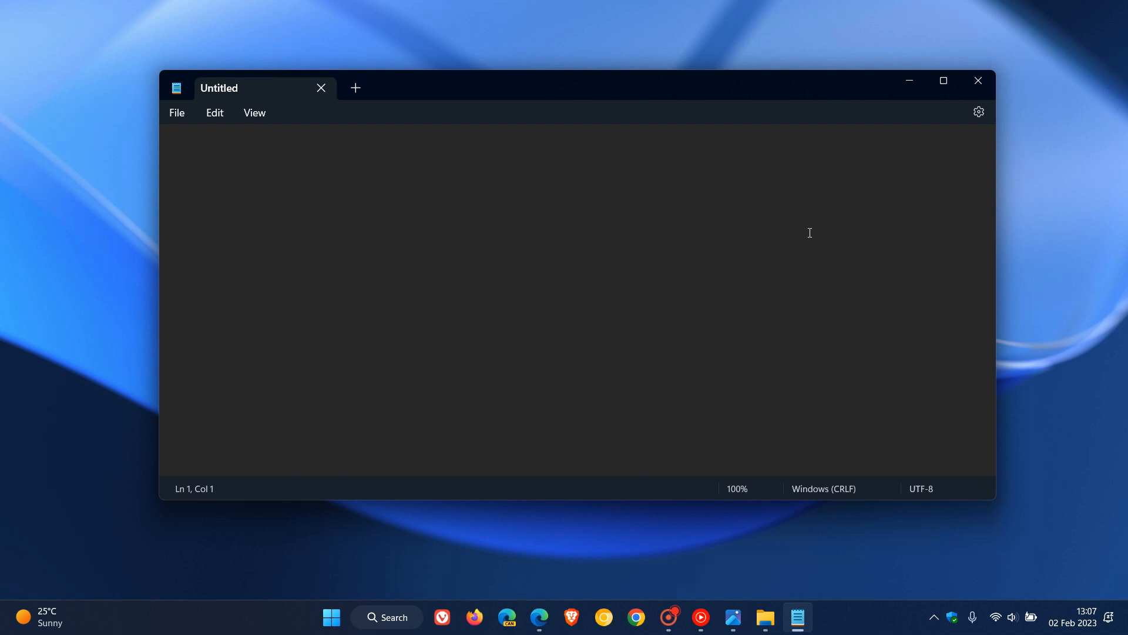
click(979, 81)
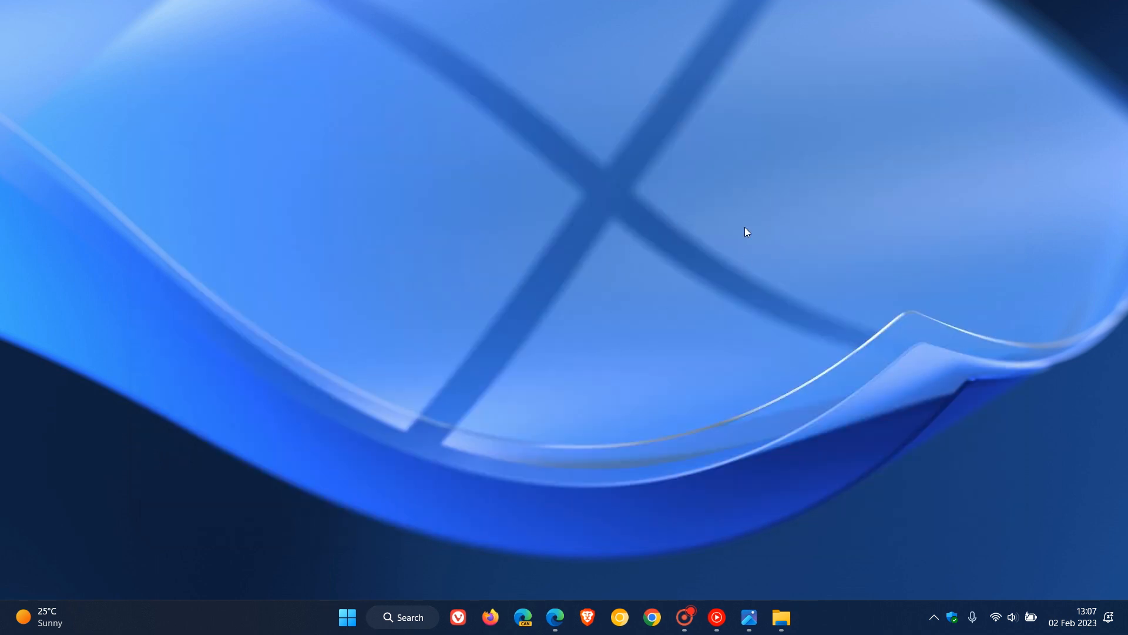
mouse_move(762, 264)
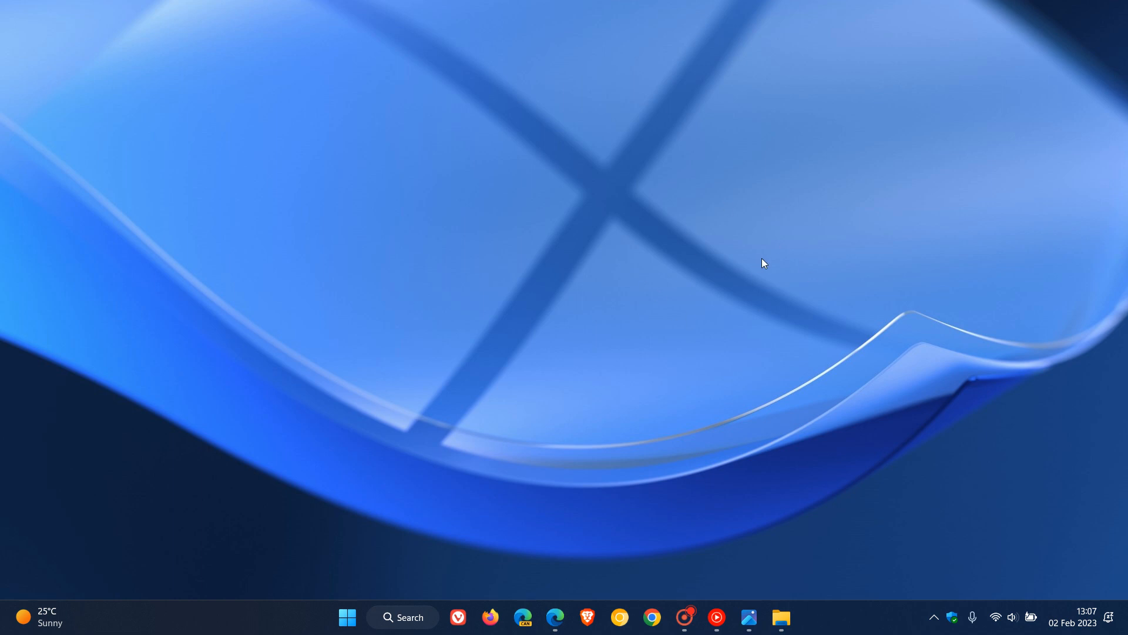
mouse_move(589, 429)
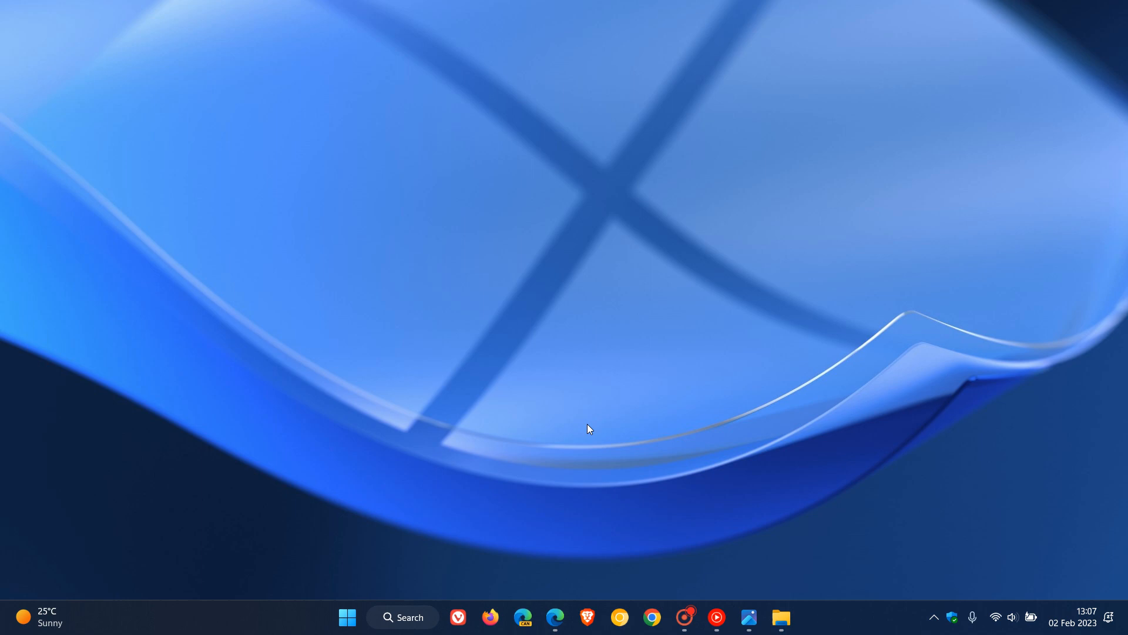
Switch to the Build 25290 blog post in Edge and scroll down to What's new
click(556, 617)
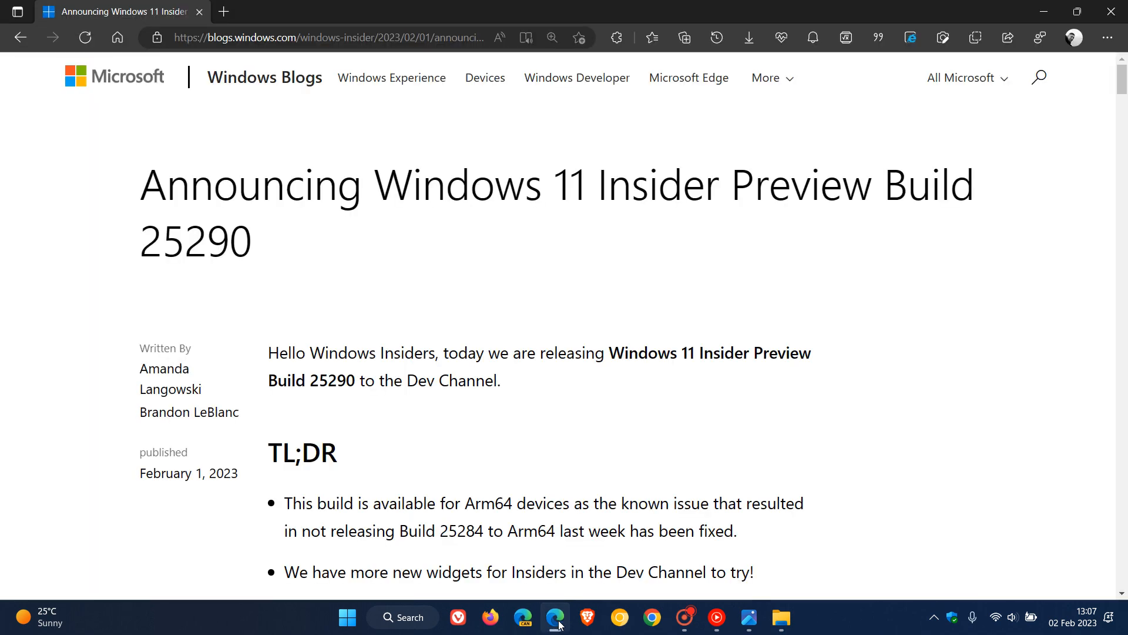
mouse_move(927, 311)
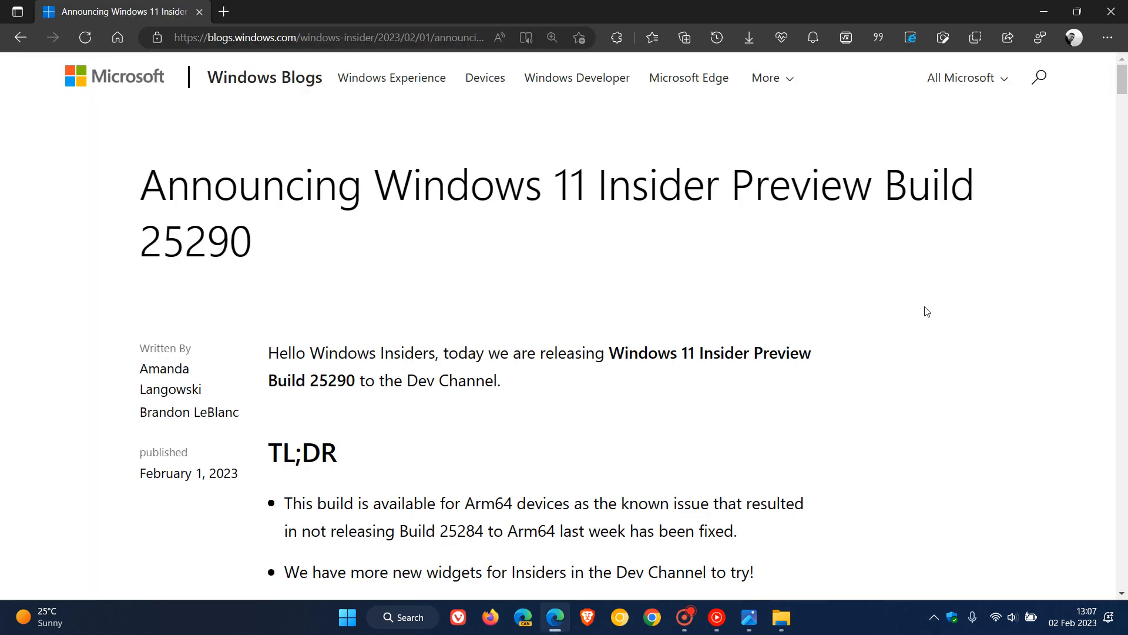
scroll(down, 3)
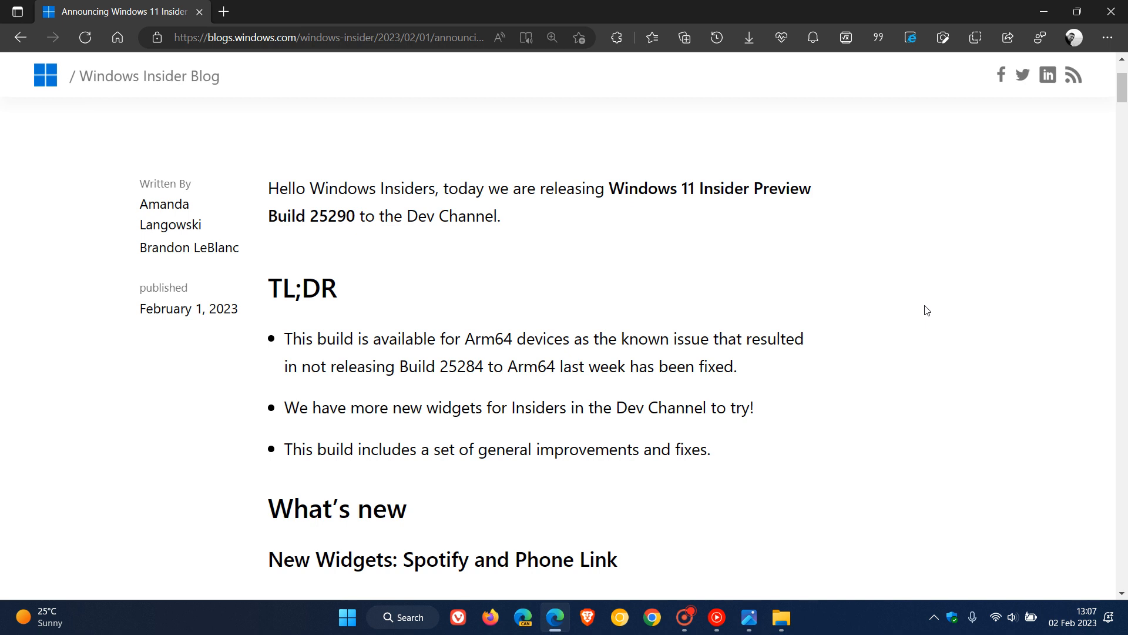
mouse_move(868, 338)
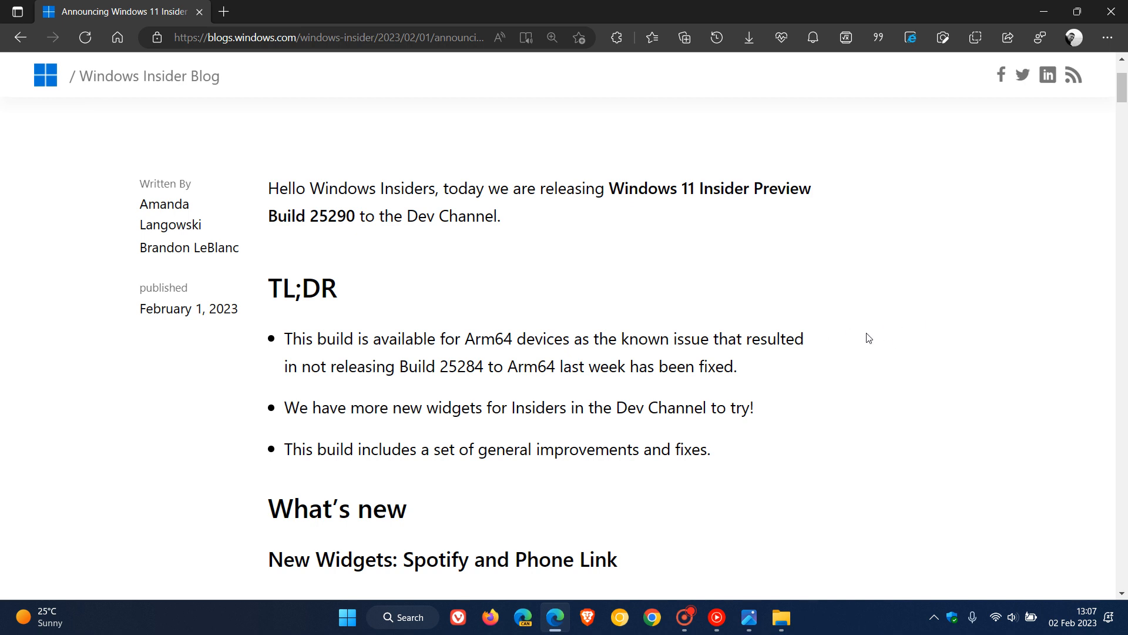
mouse_move(881, 345)
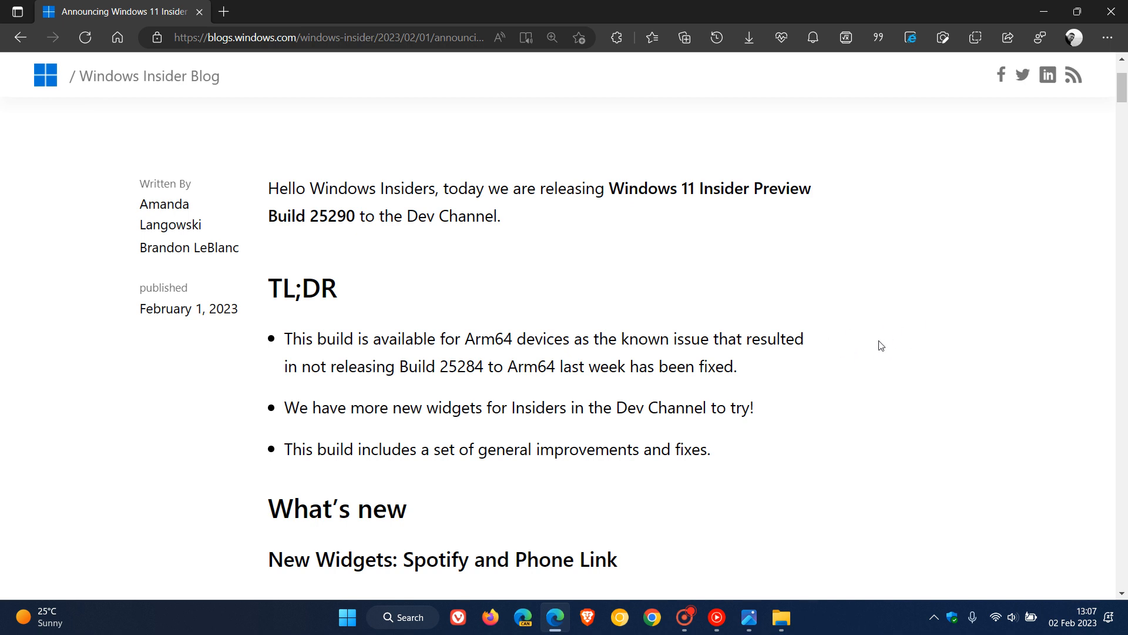
mouse_move(870, 339)
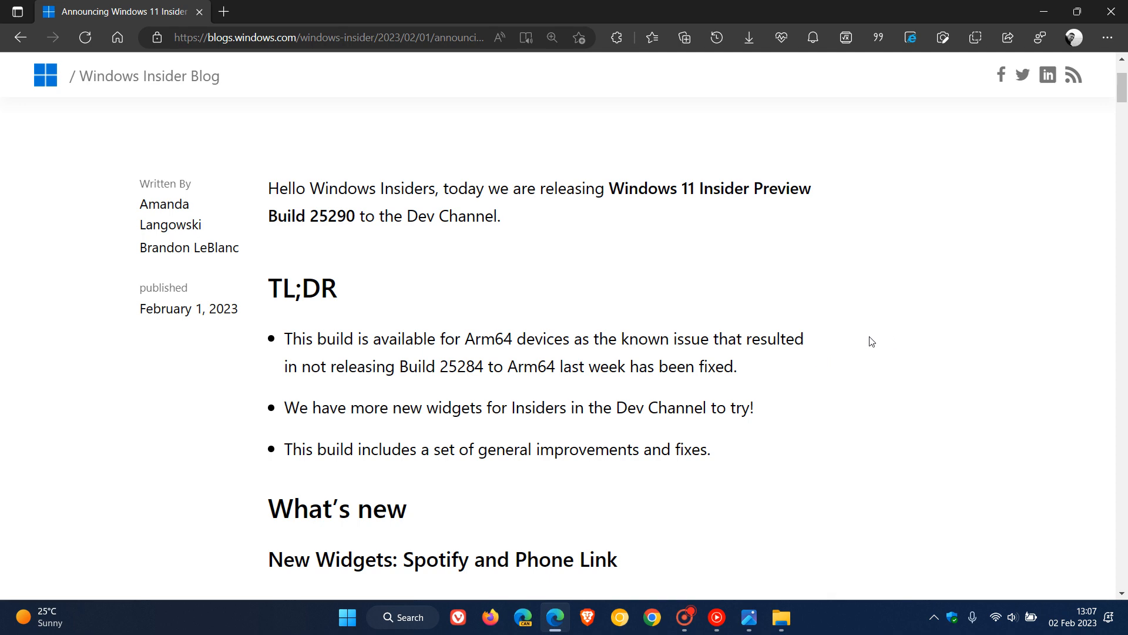
mouse_move(869, 334)
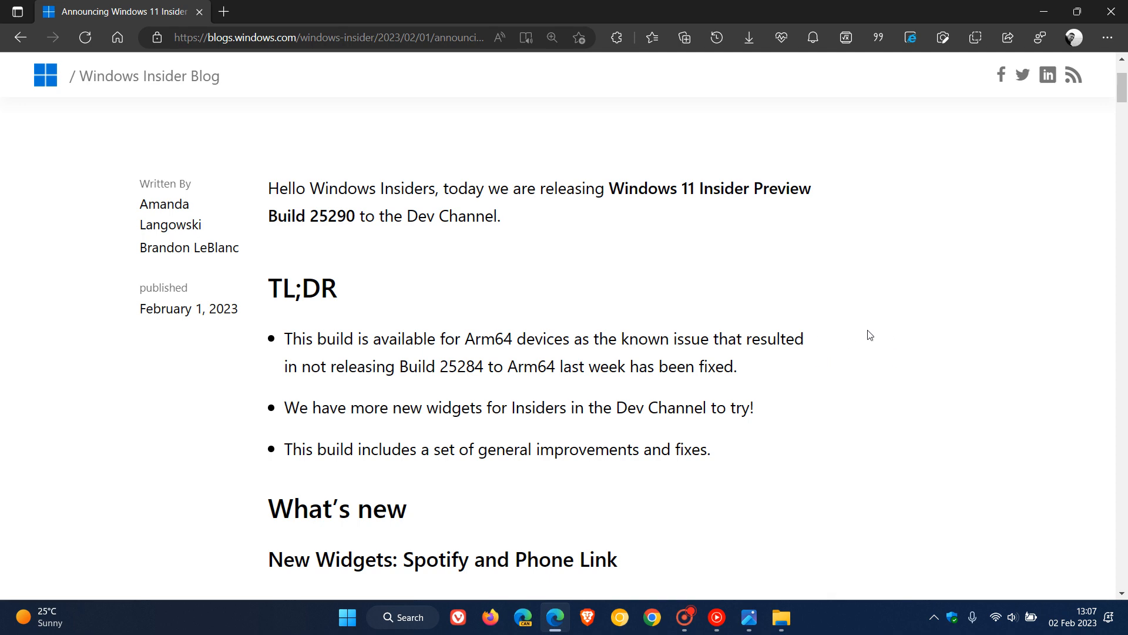
scroll(down, 3)
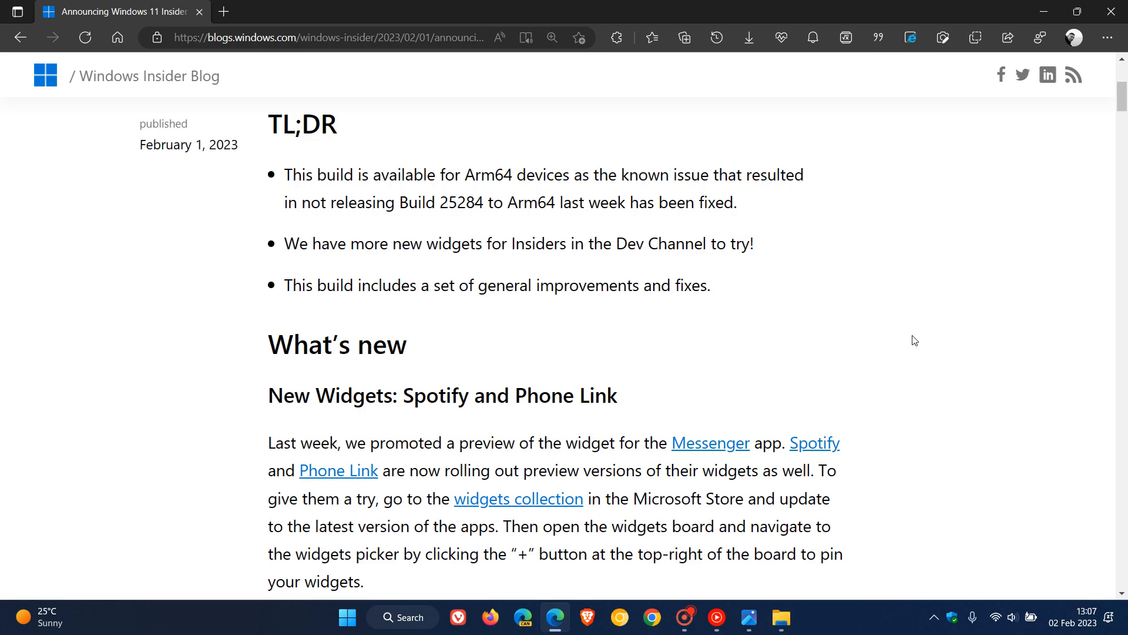
Scroll past the widgets image and Start badging screenshots to the Fixes list's Settings and Other sections
scroll(down, 3)
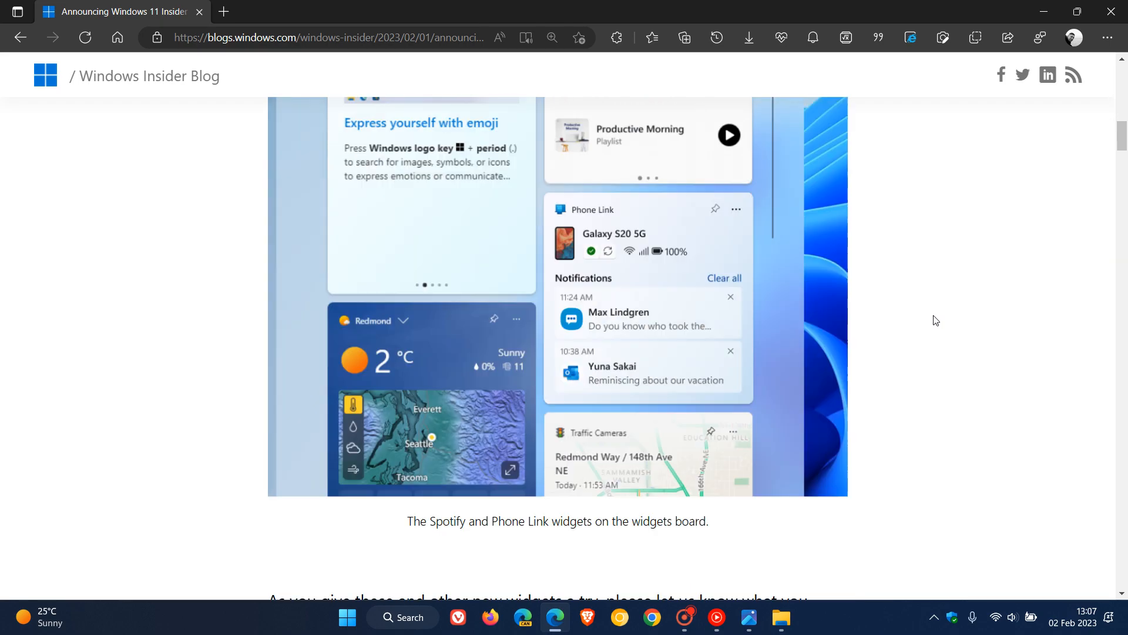
scroll(down, 3)
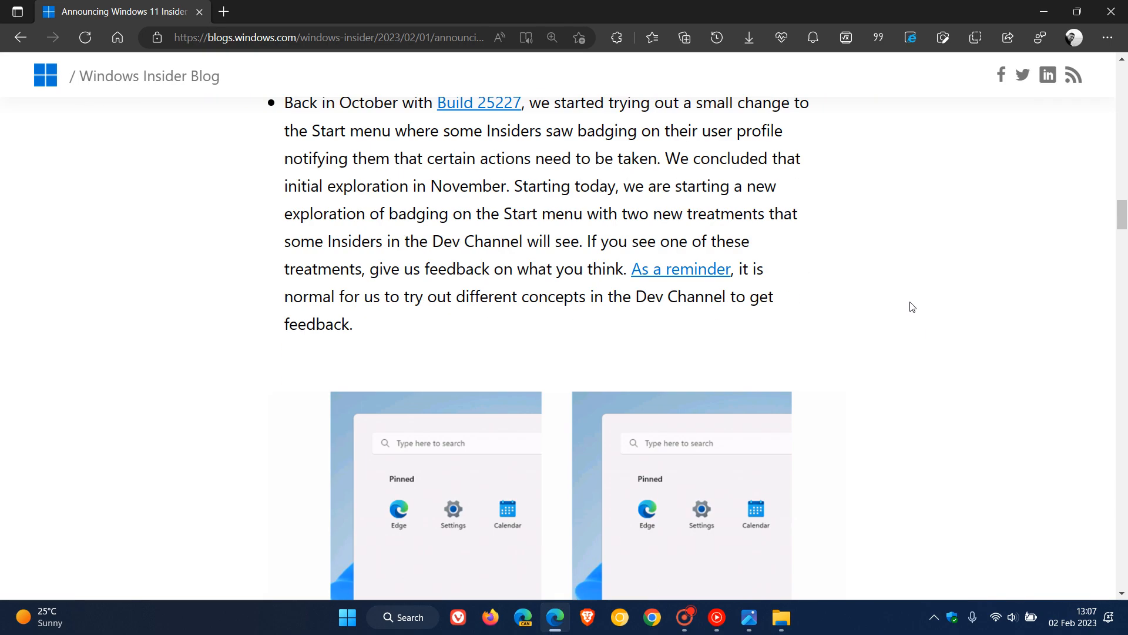
scroll(down, 3)
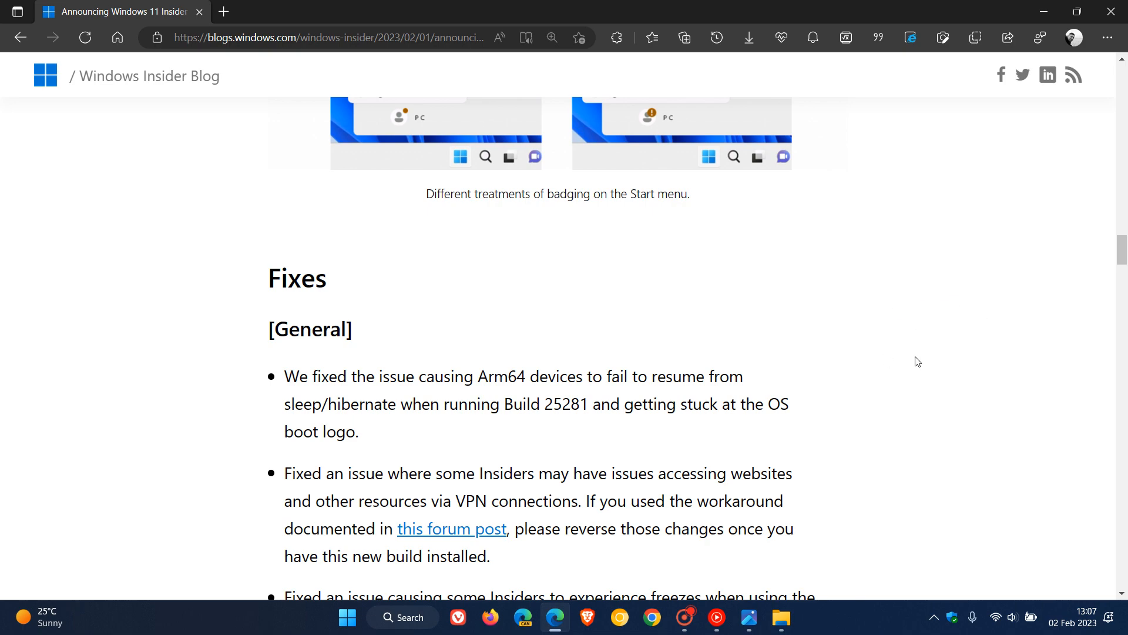
scroll(down, 3)
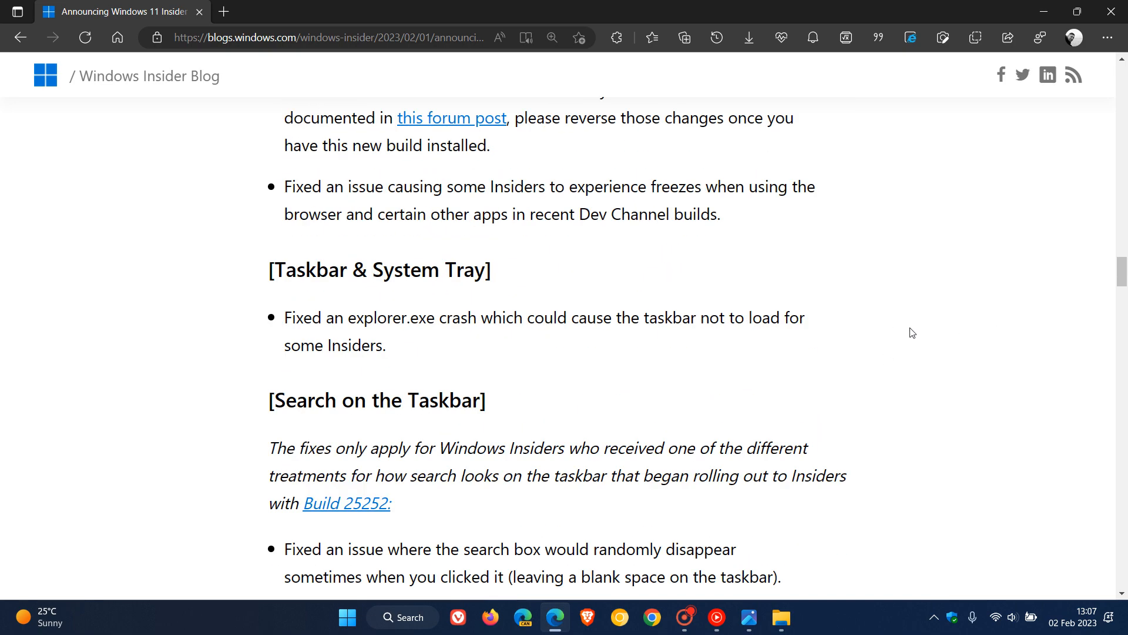
scroll(down, 3)
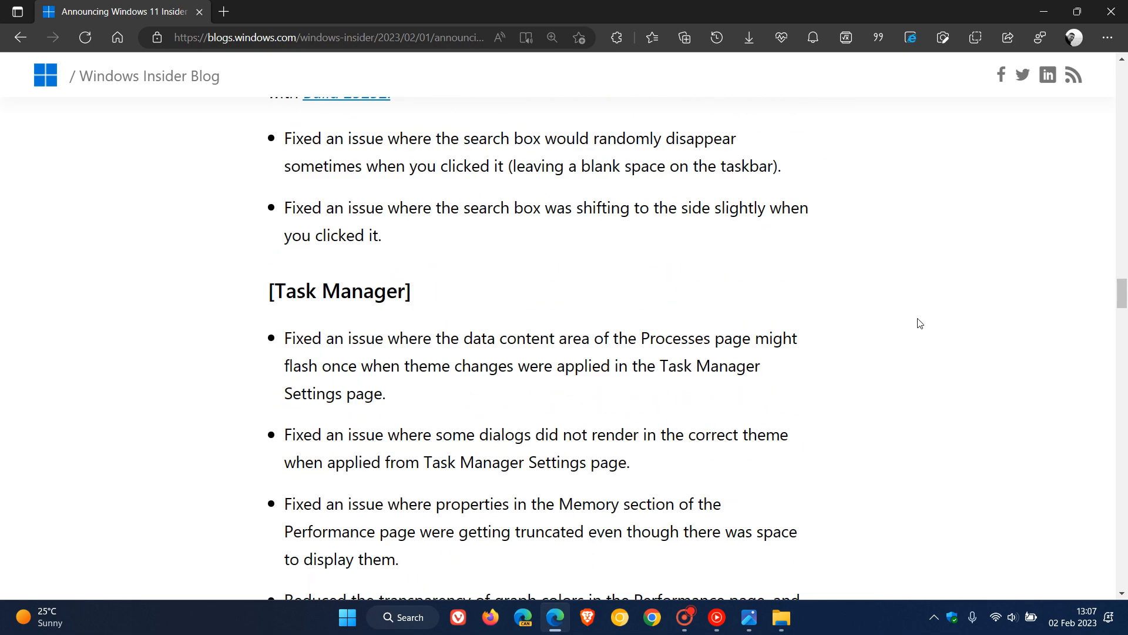
scroll(down, 3)
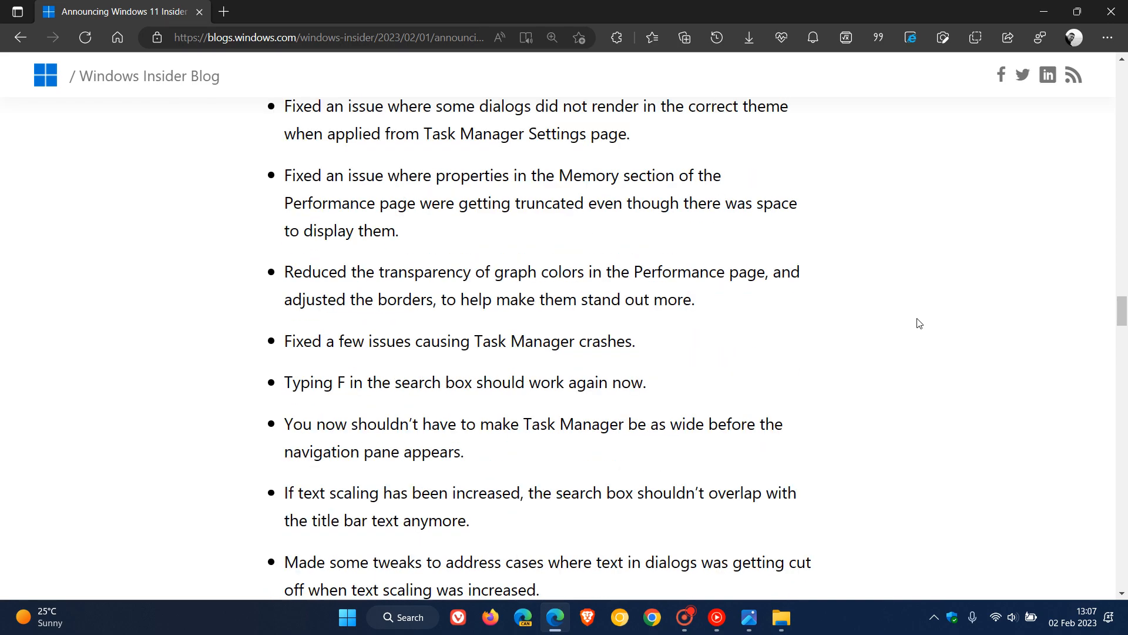
scroll(down, 3)
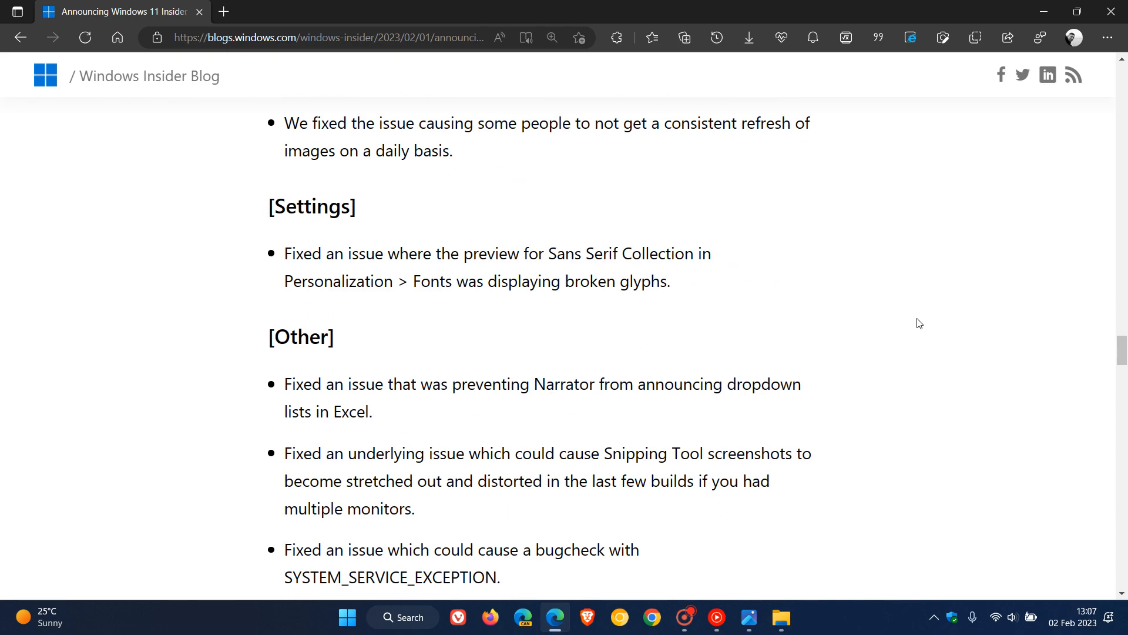
Scroll down through Known issues and For developers, then scroll back up a little
scroll(down, 3)
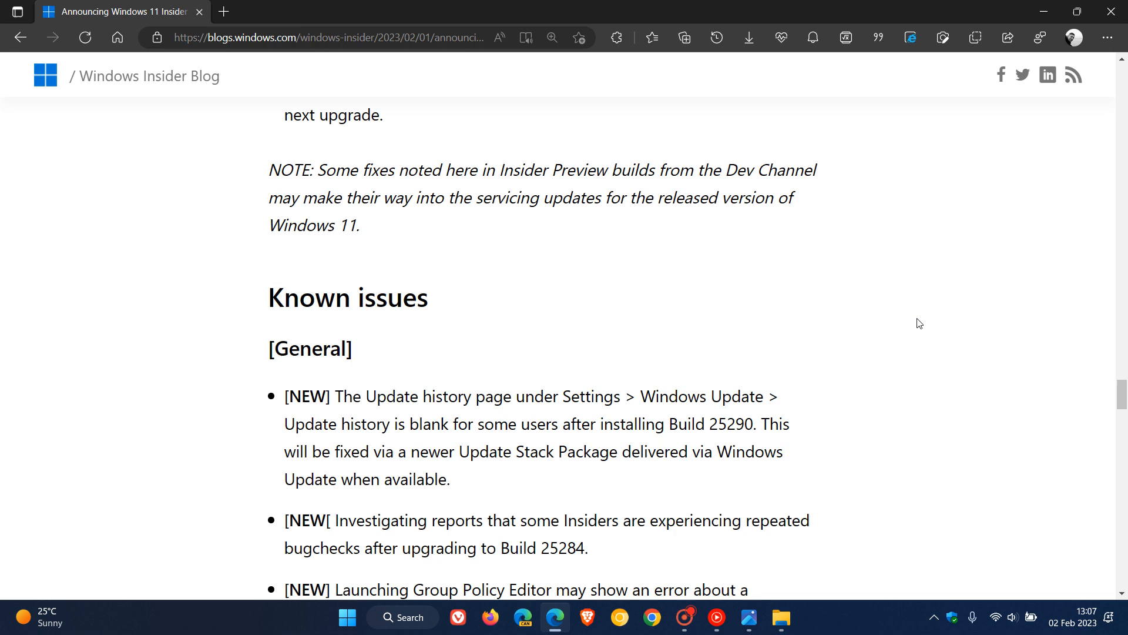
mouse_move(924, 347)
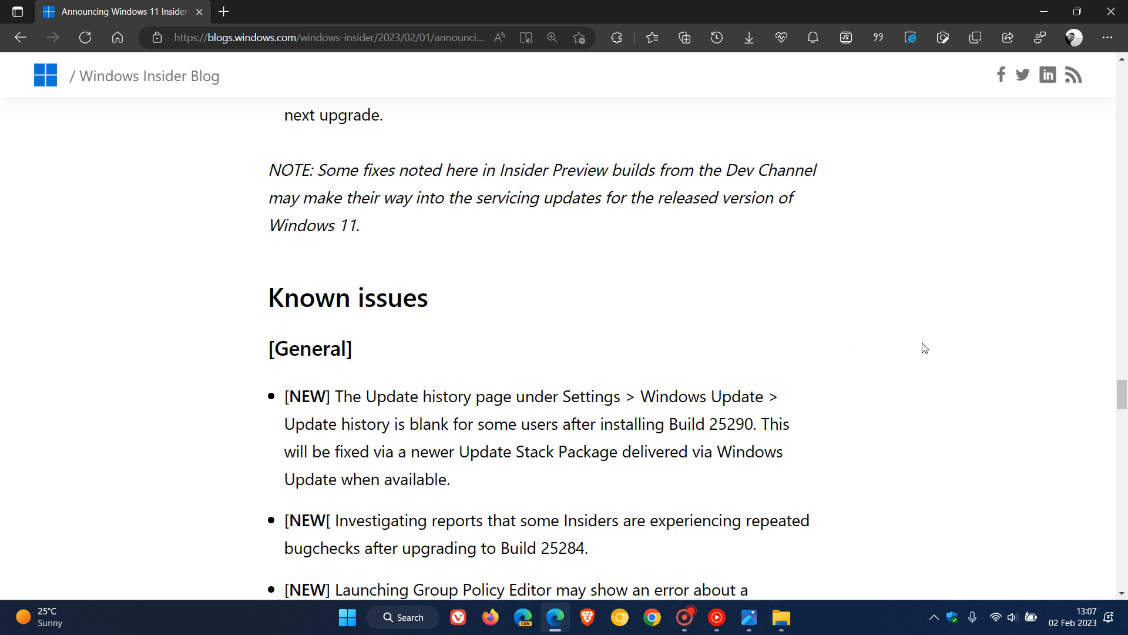
mouse_move(920, 339)
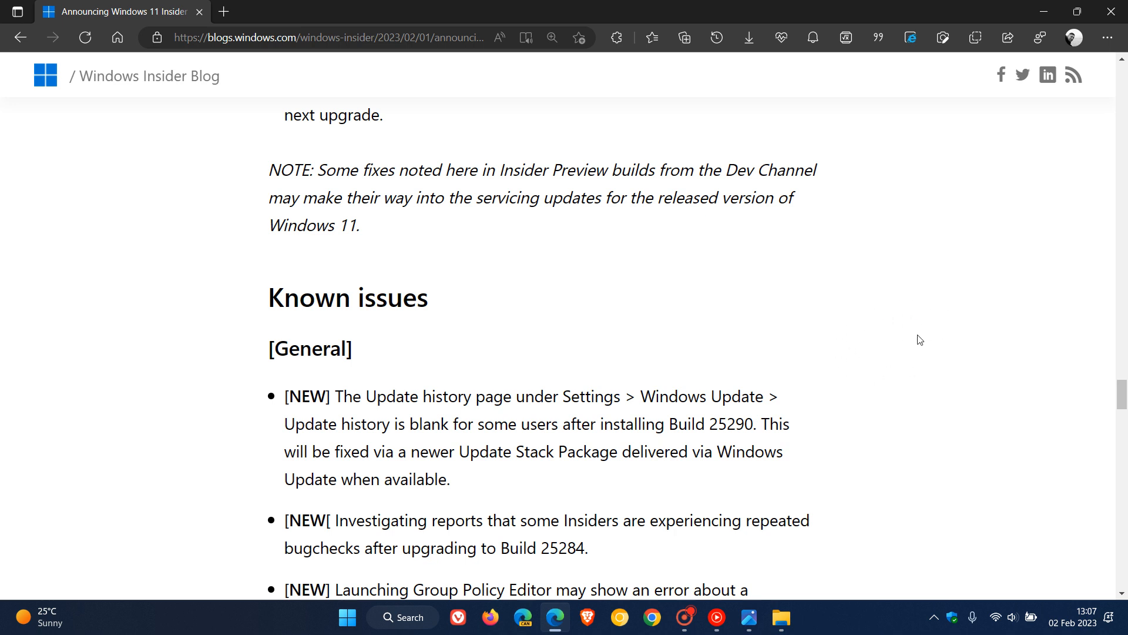
mouse_move(931, 339)
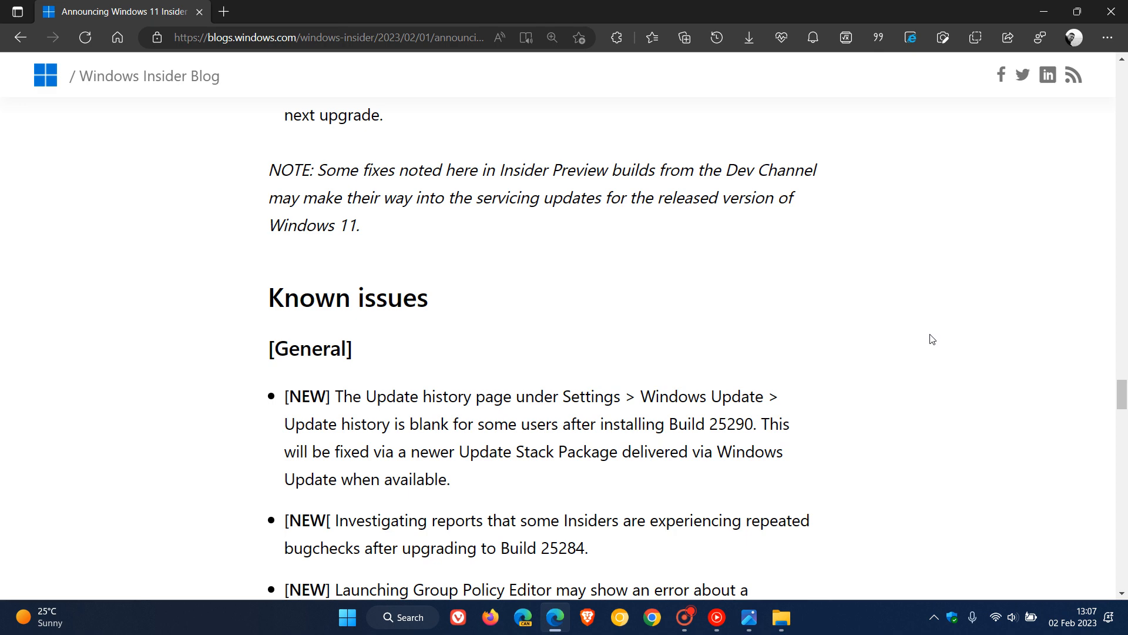
scroll(down, 3)
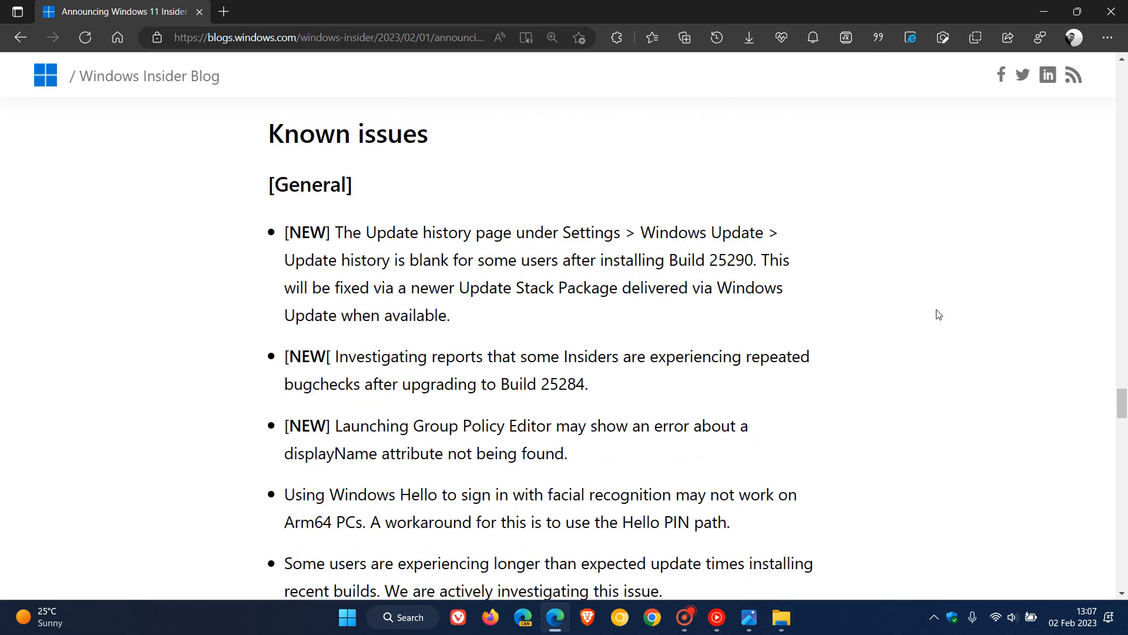
scroll(down, 3)
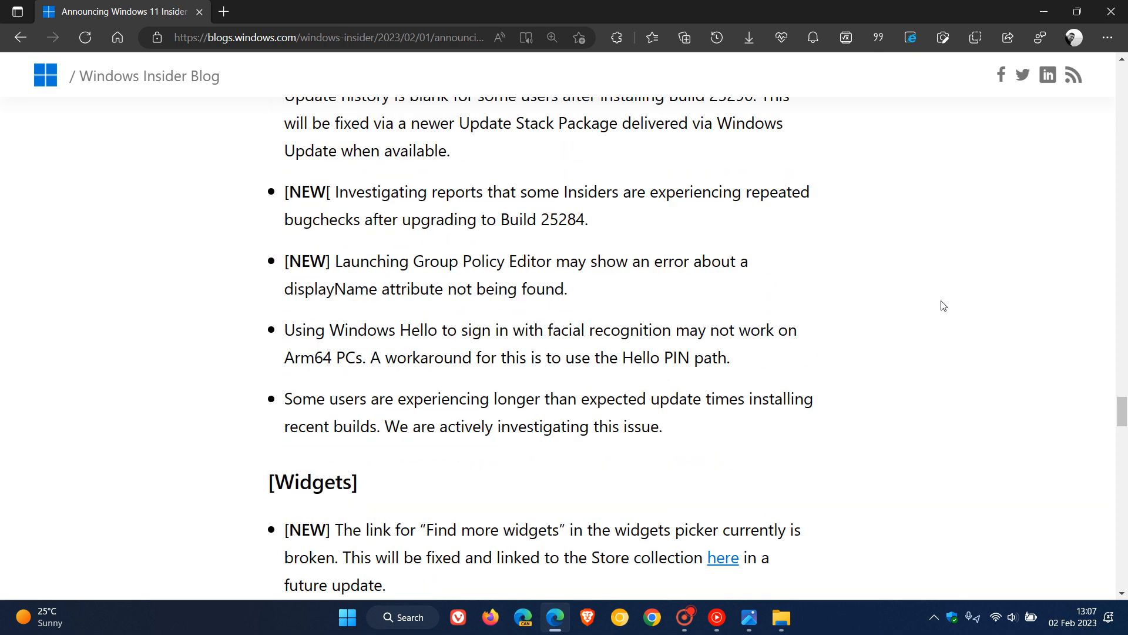
scroll(down, 3)
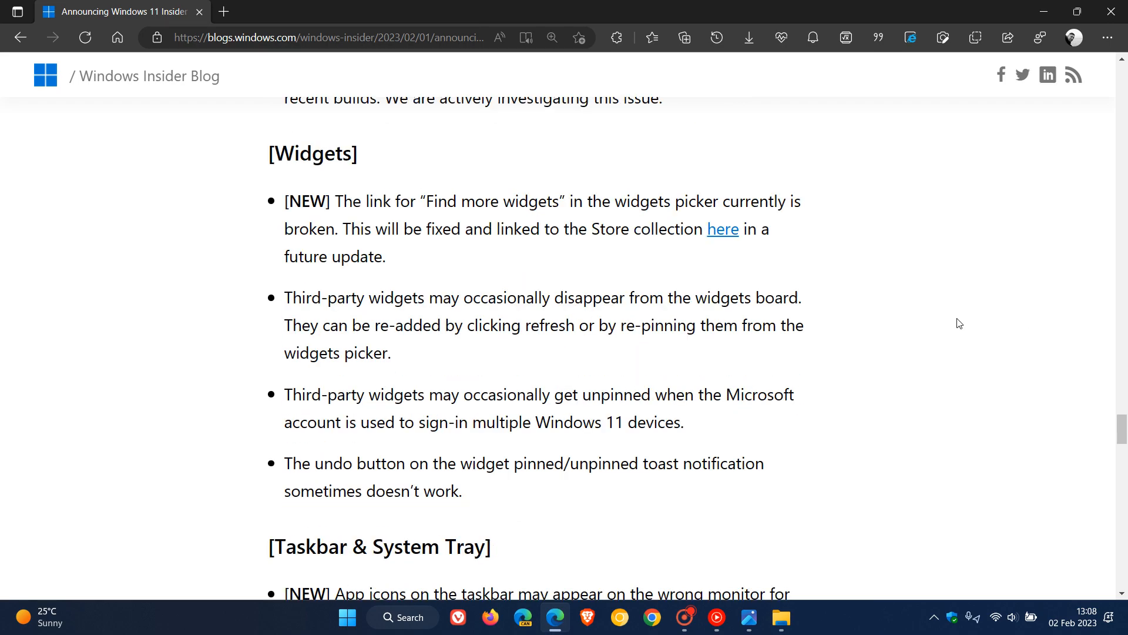
scroll(down, 3)
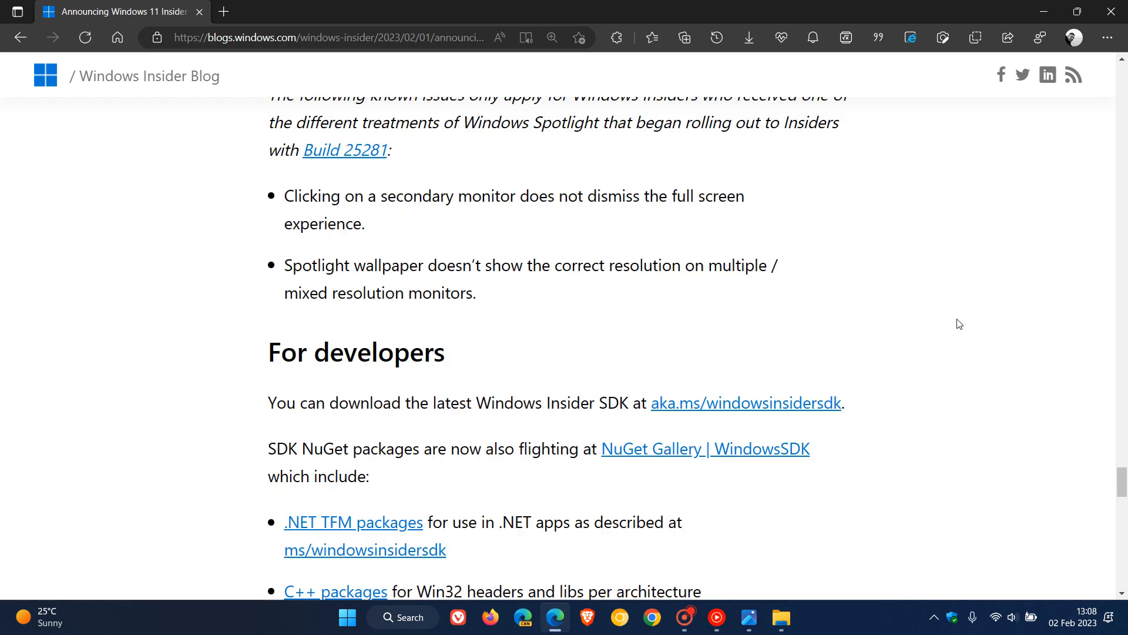
scroll(down, 3)
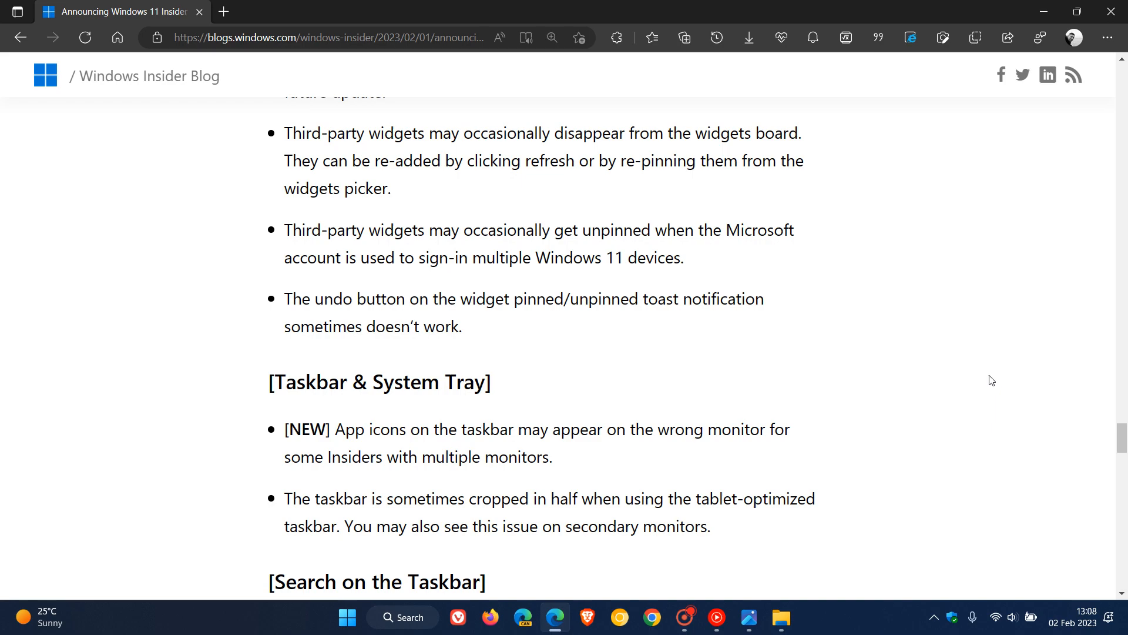
scroll(down, 3)
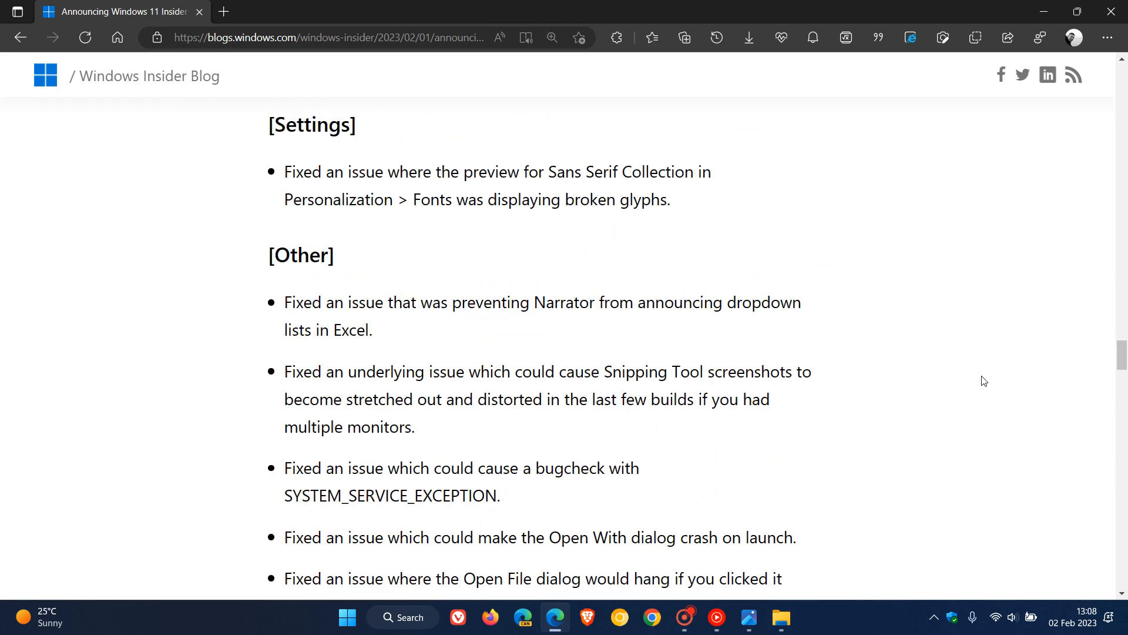
scroll(down, 3)
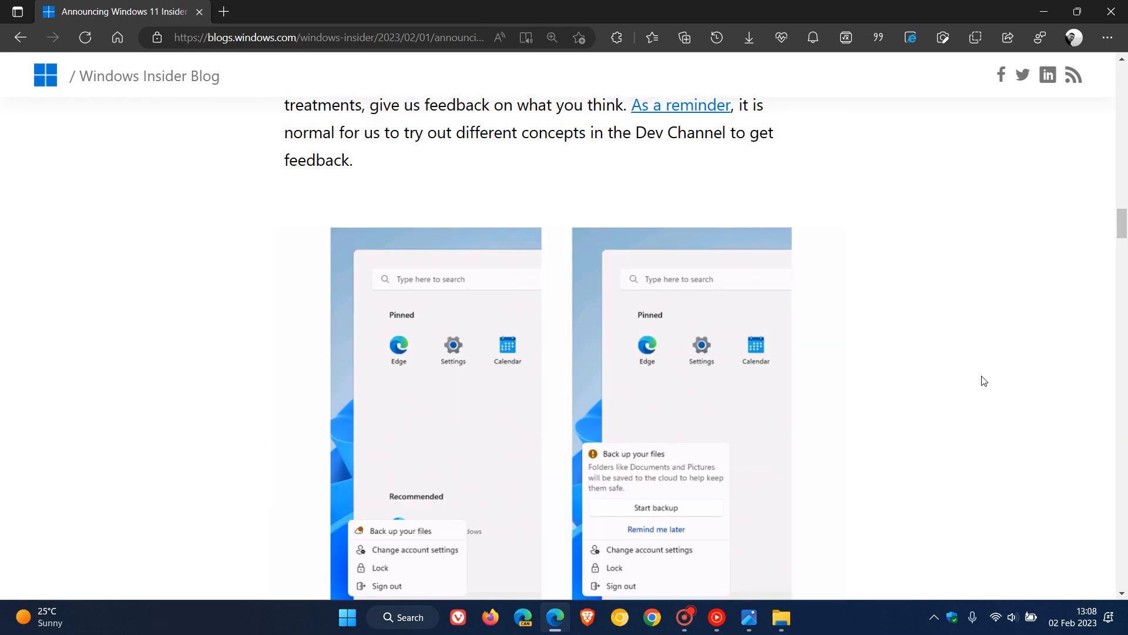
scroll(down, 3)
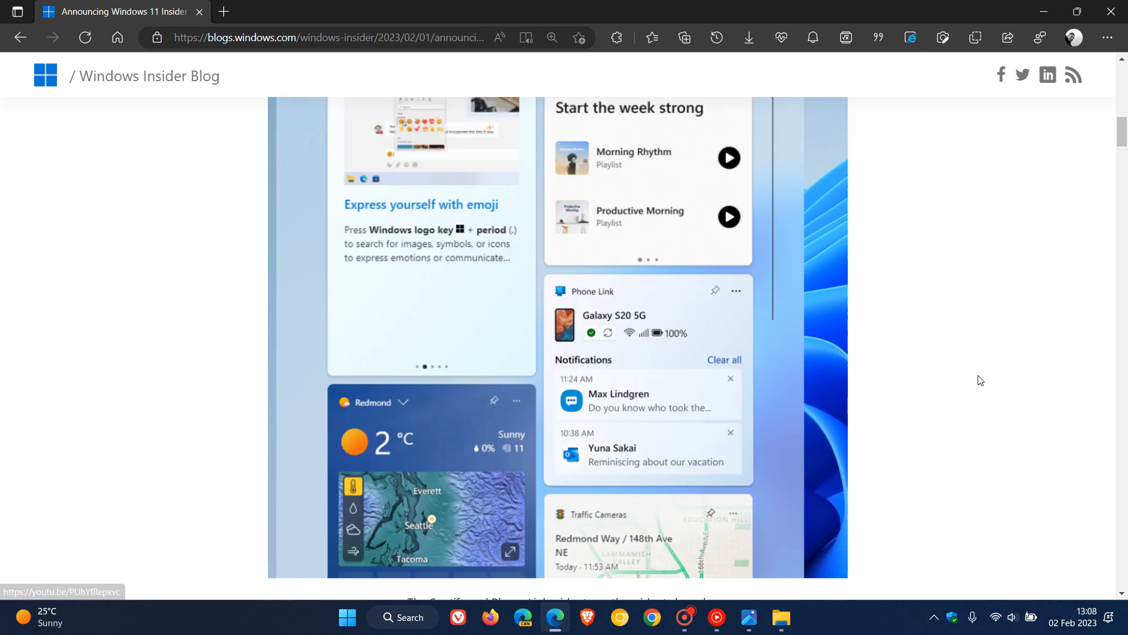
scroll(up, 3)
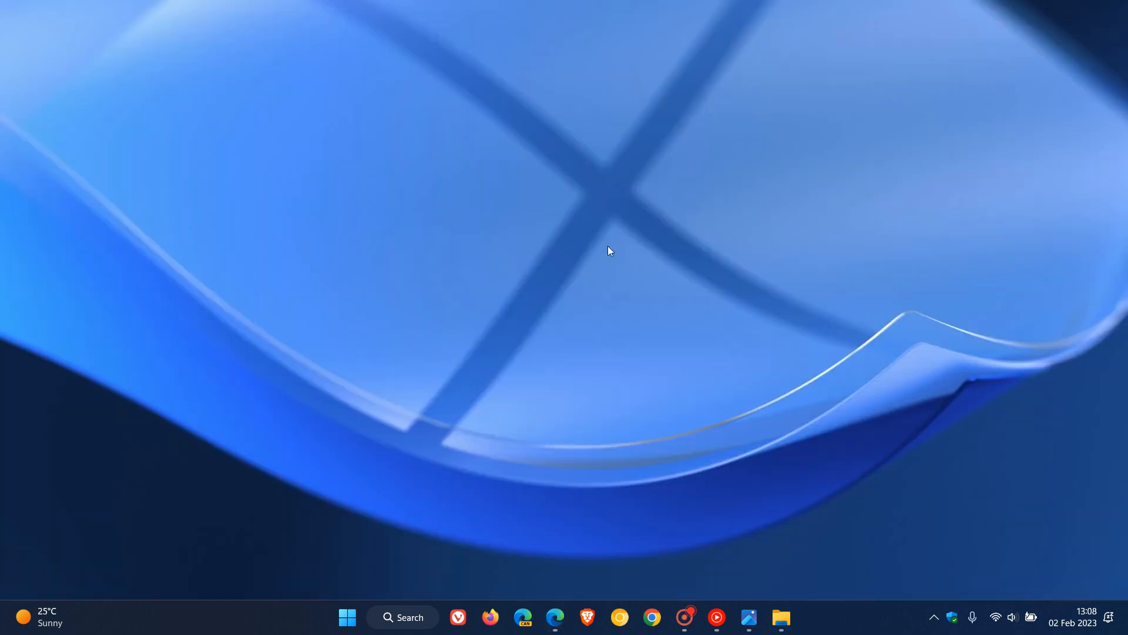
mouse_move(725, 230)
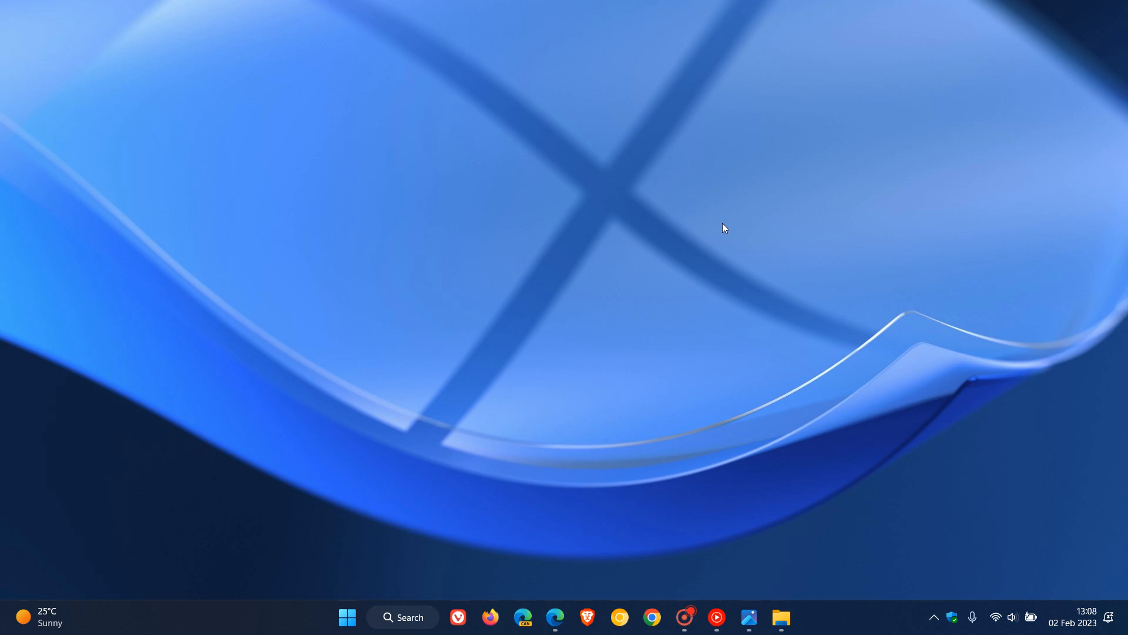